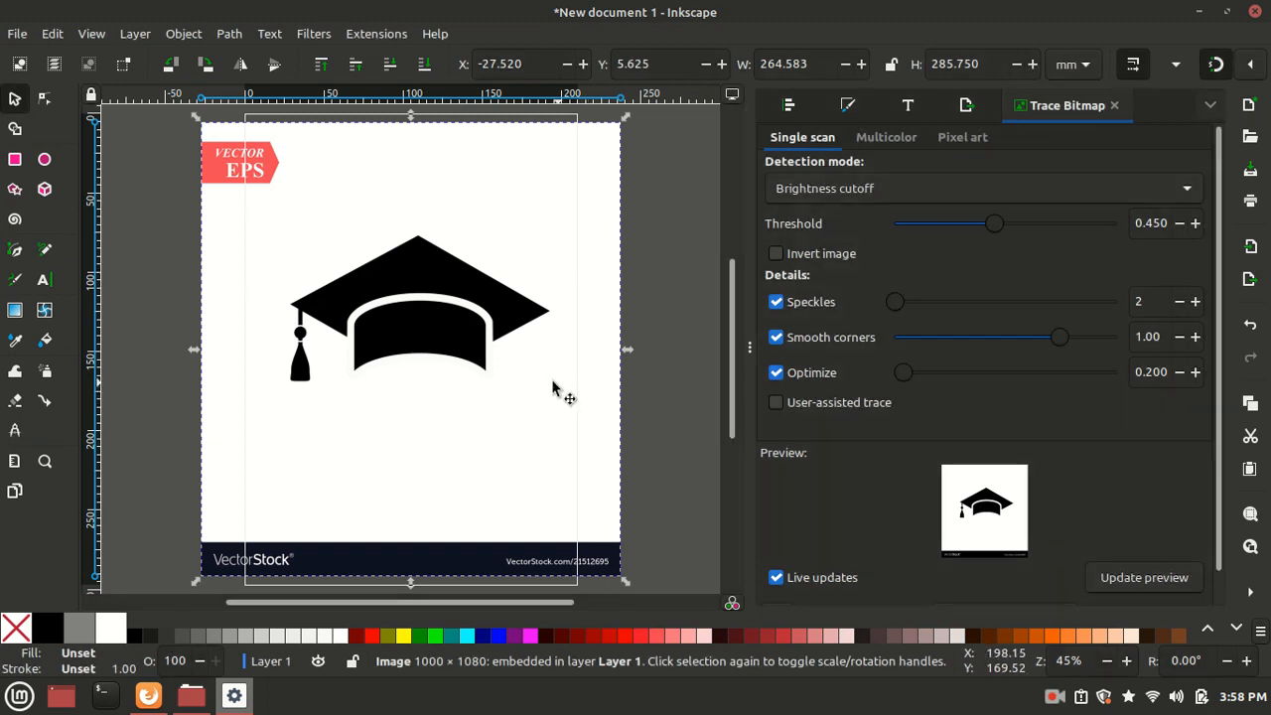
mouse_move(522, 353)
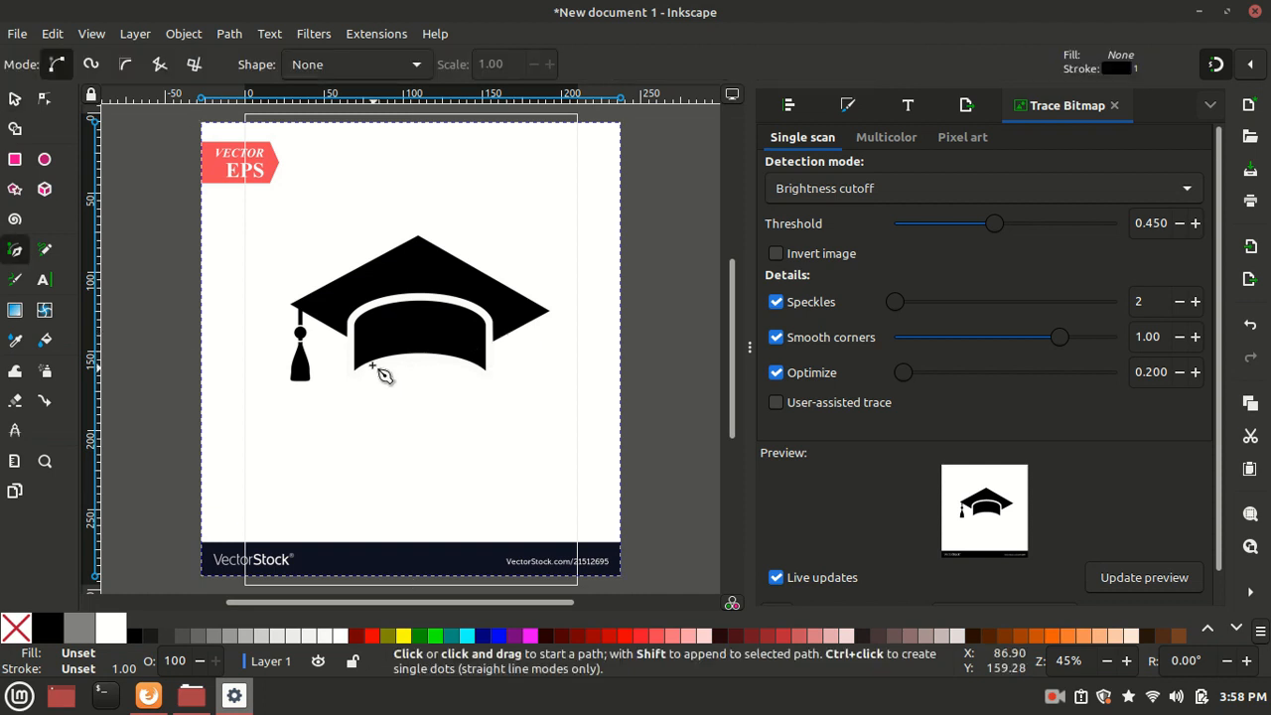
mouse_move(395, 395)
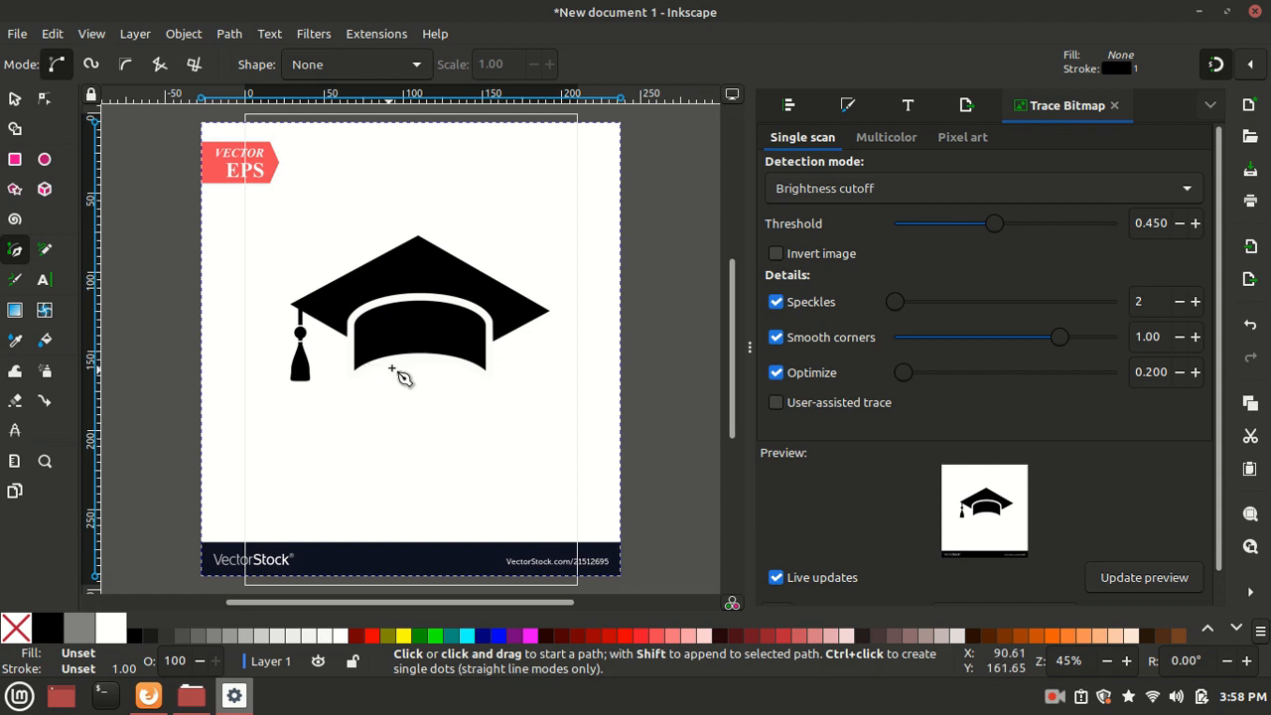
mouse_move(25, 264)
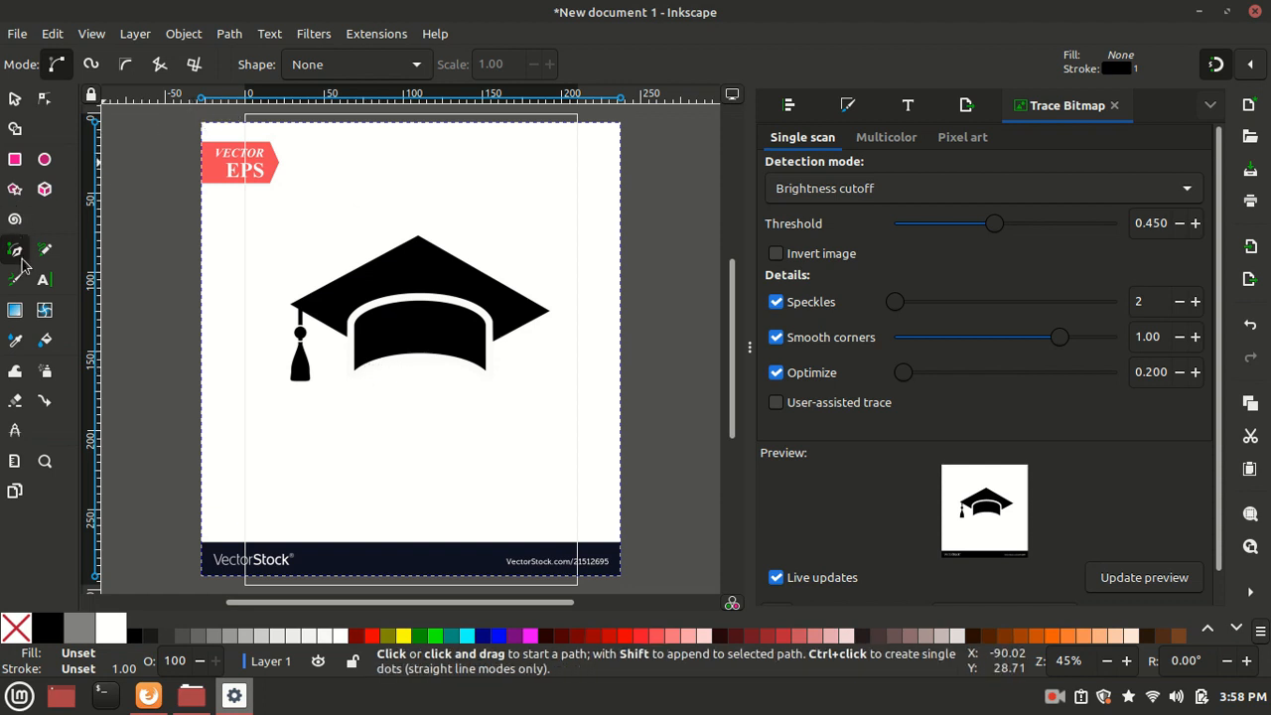
mouse_move(18, 256)
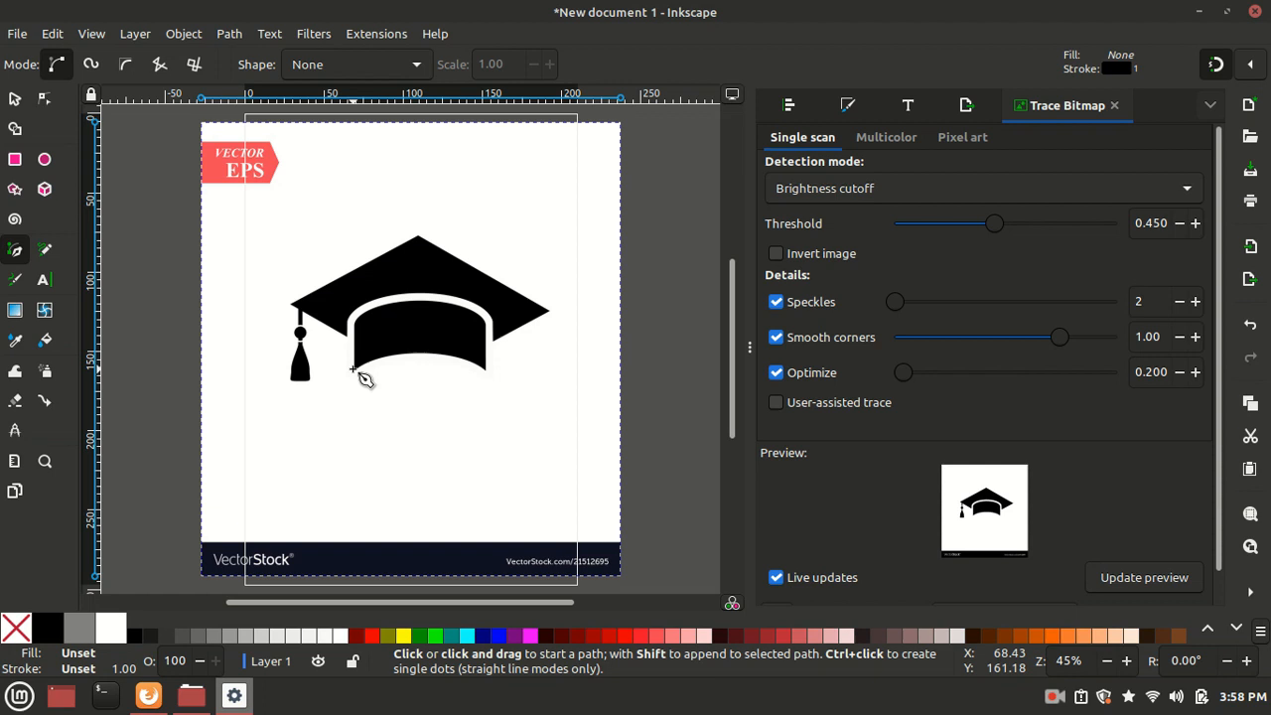
mouse_move(380, 370)
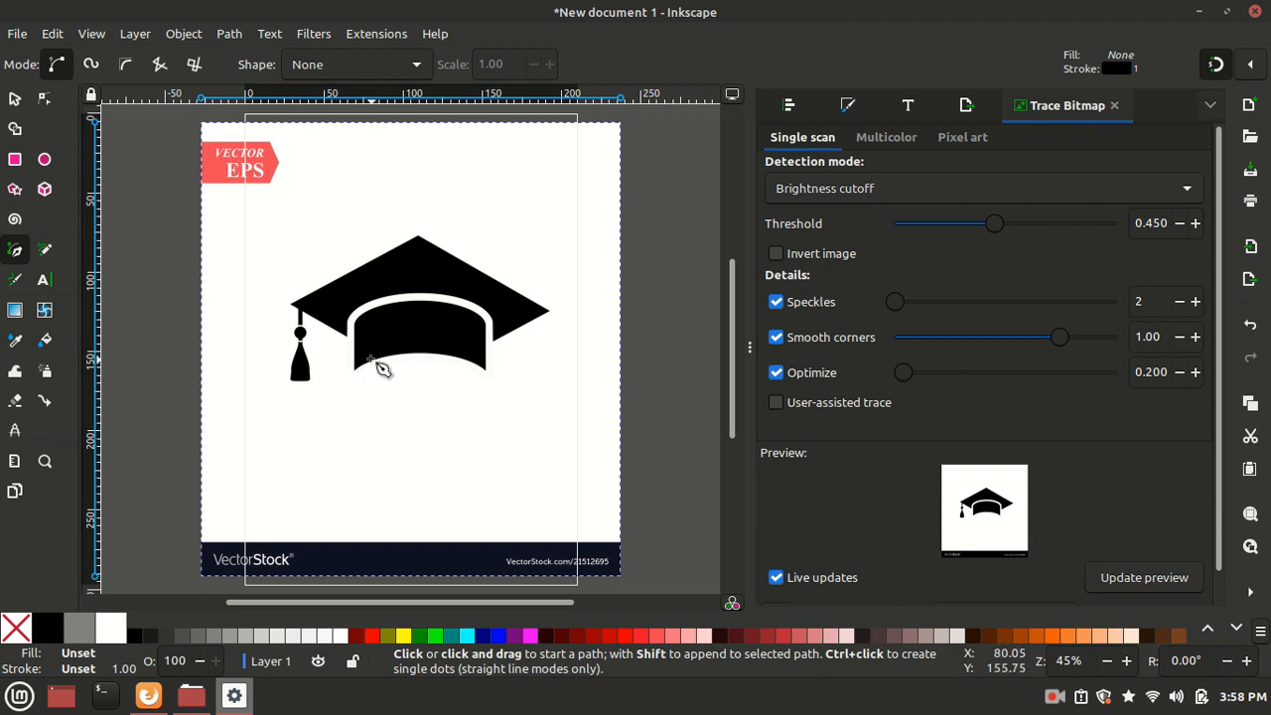
mouse_move(397, 298)
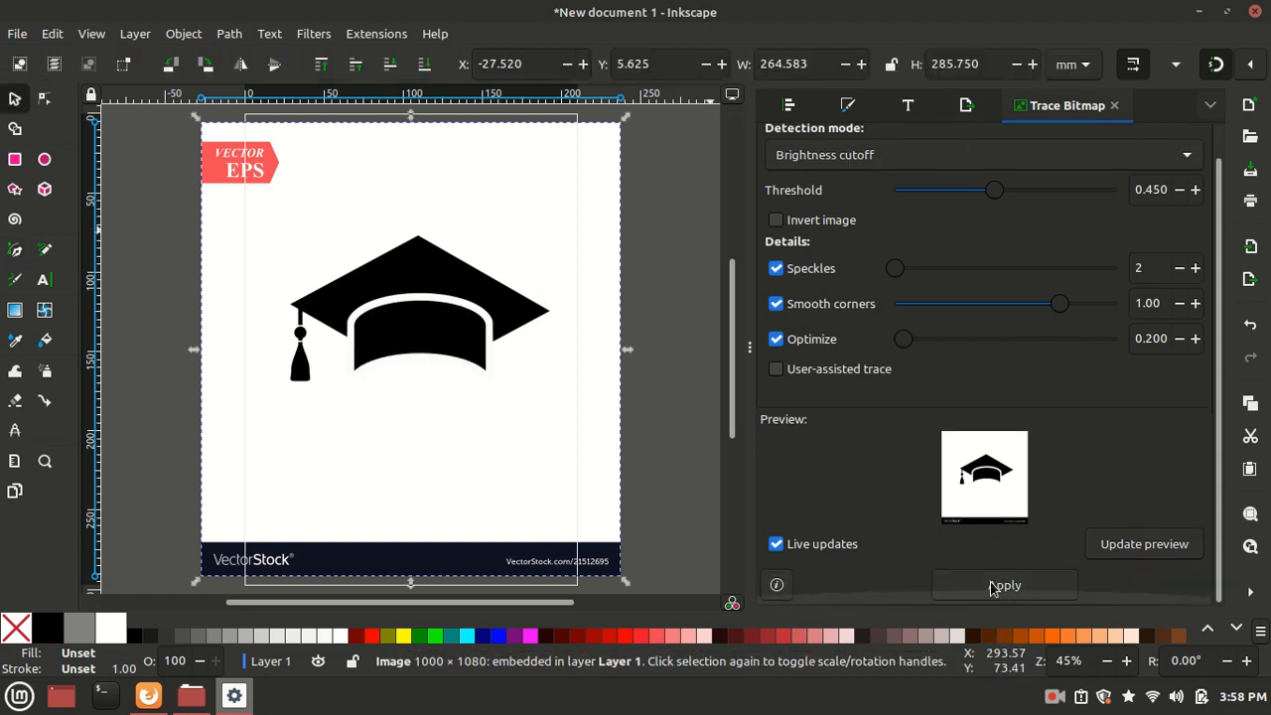
Move the traced cap off the original and pen-trace the crown's lower arc and top edge
left_click_drag(417, 307, 636, 397)
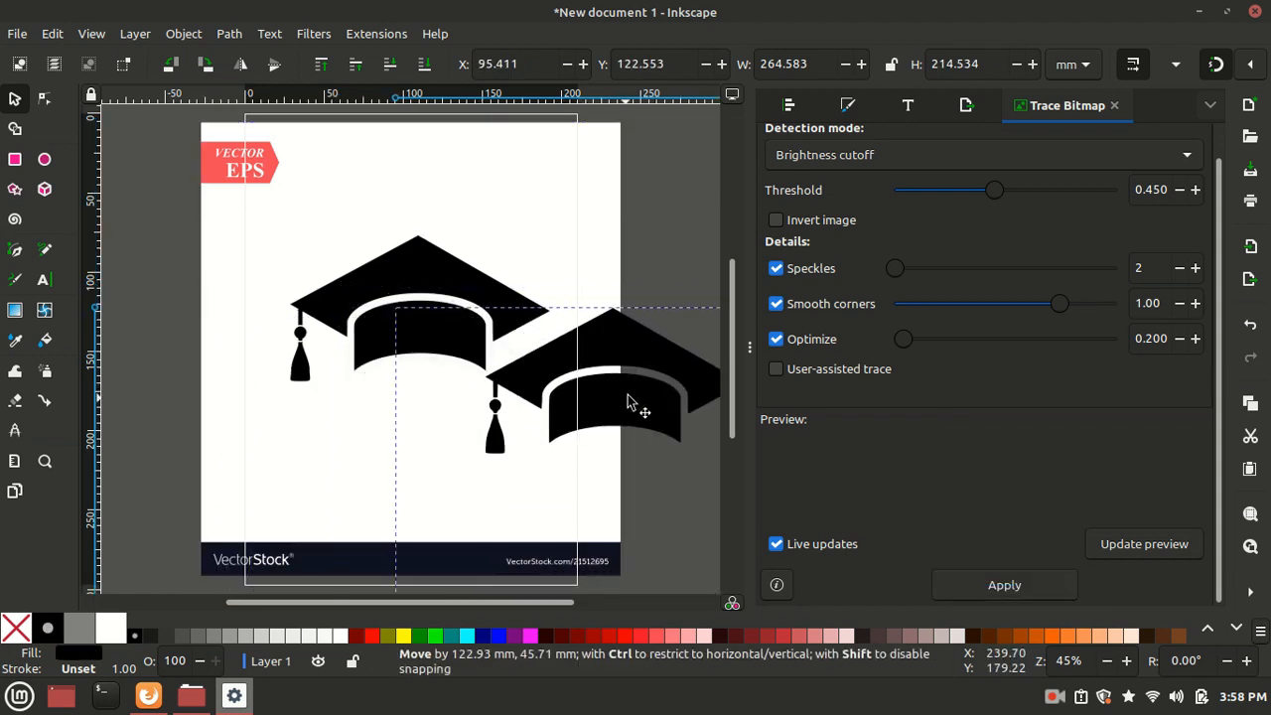
left_click_drag(635, 403, 576, 378)
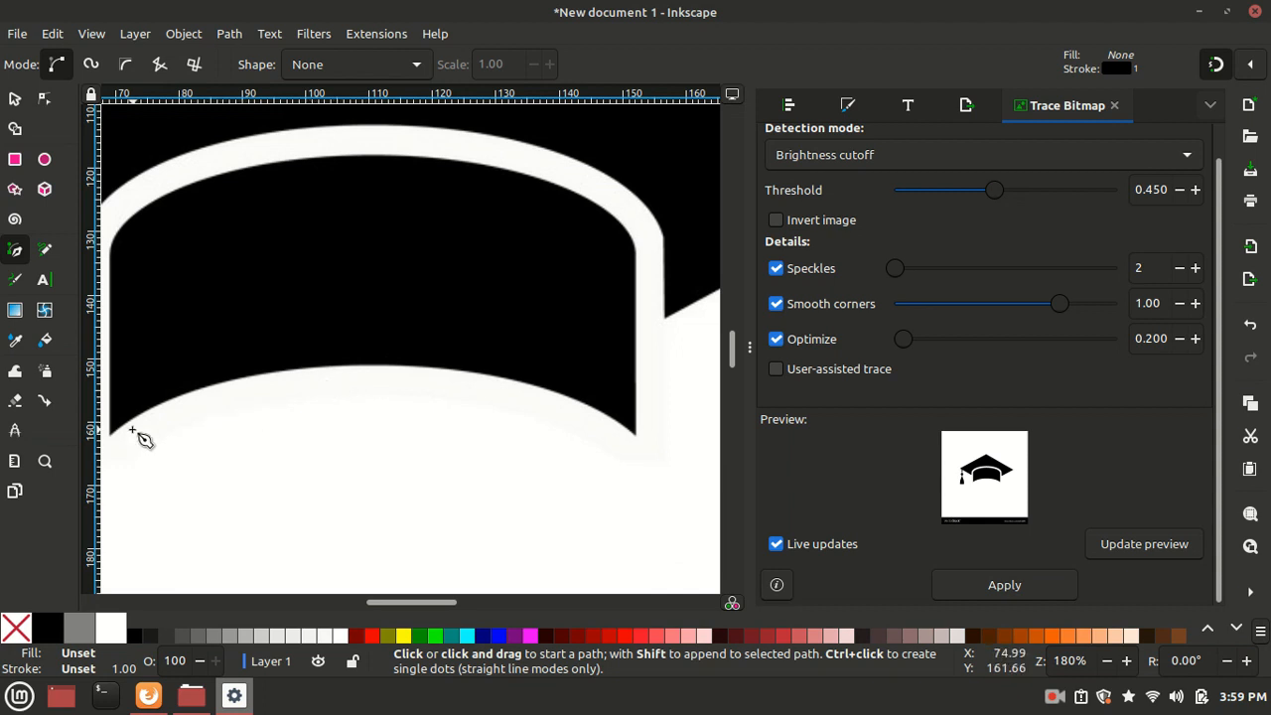
mouse_move(121, 442)
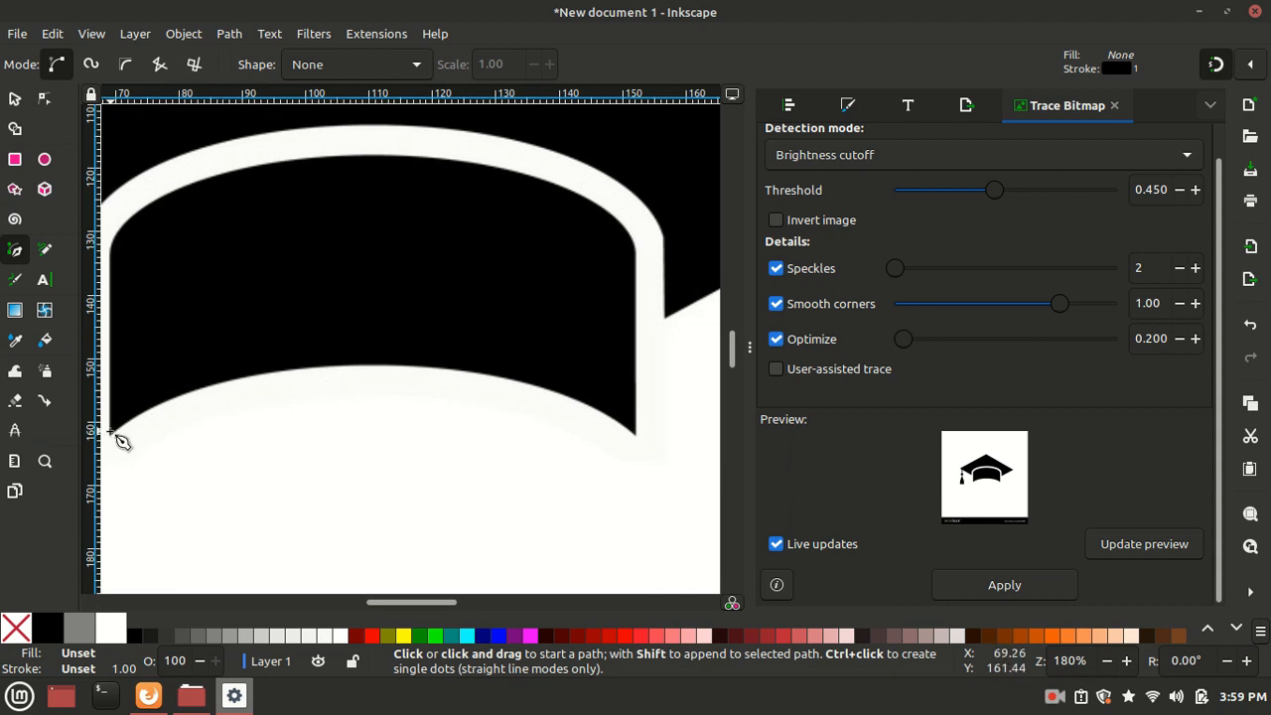
left_click(633, 443)
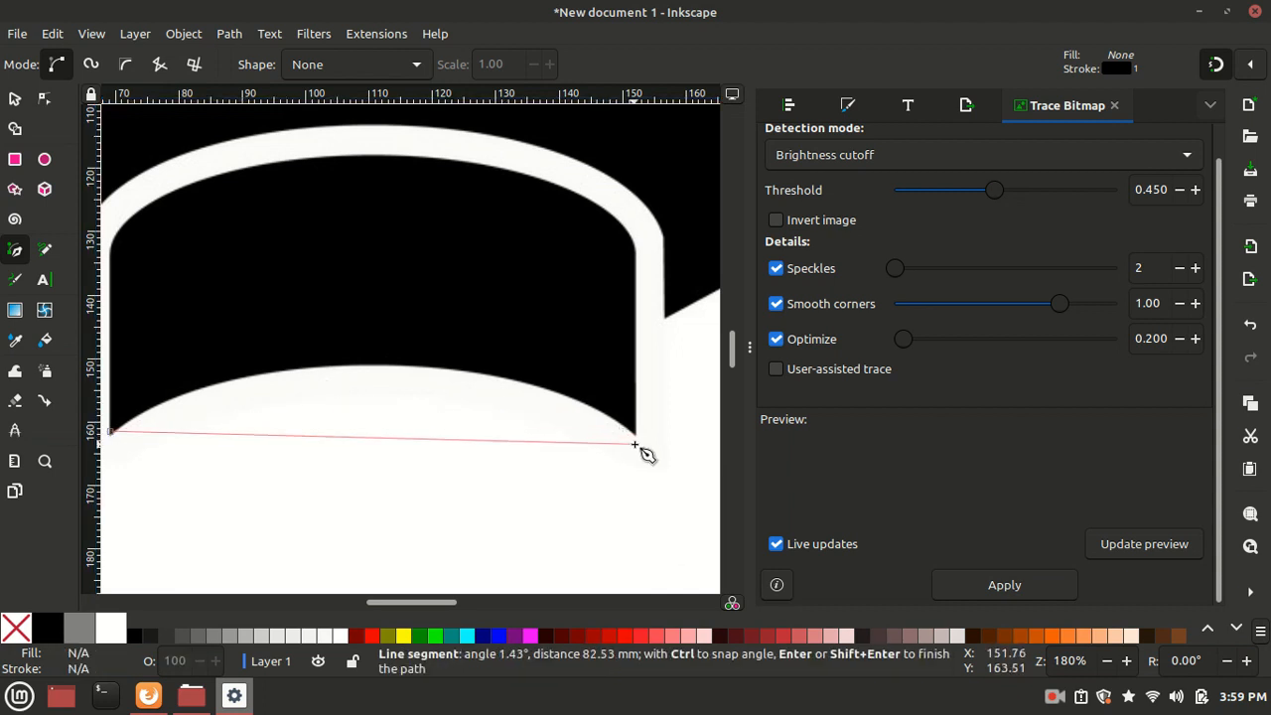
mouse_move(636, 437)
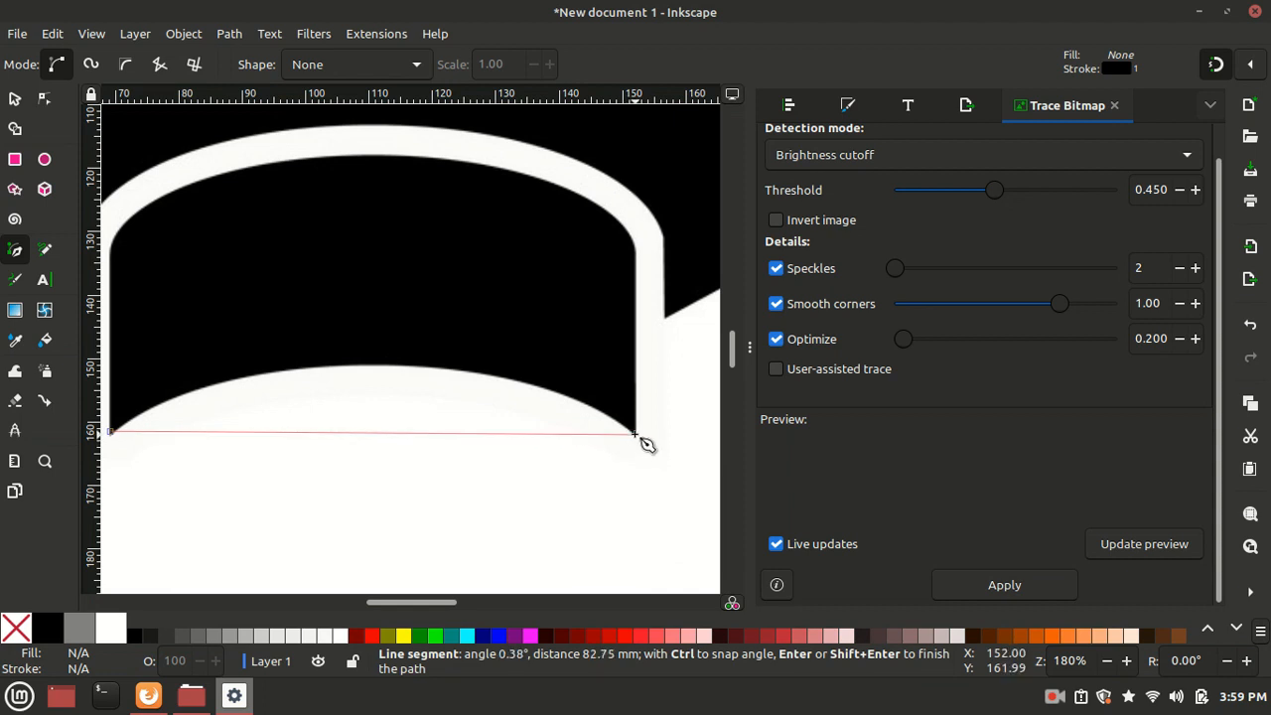
left_click_drag(635, 432, 717, 464)
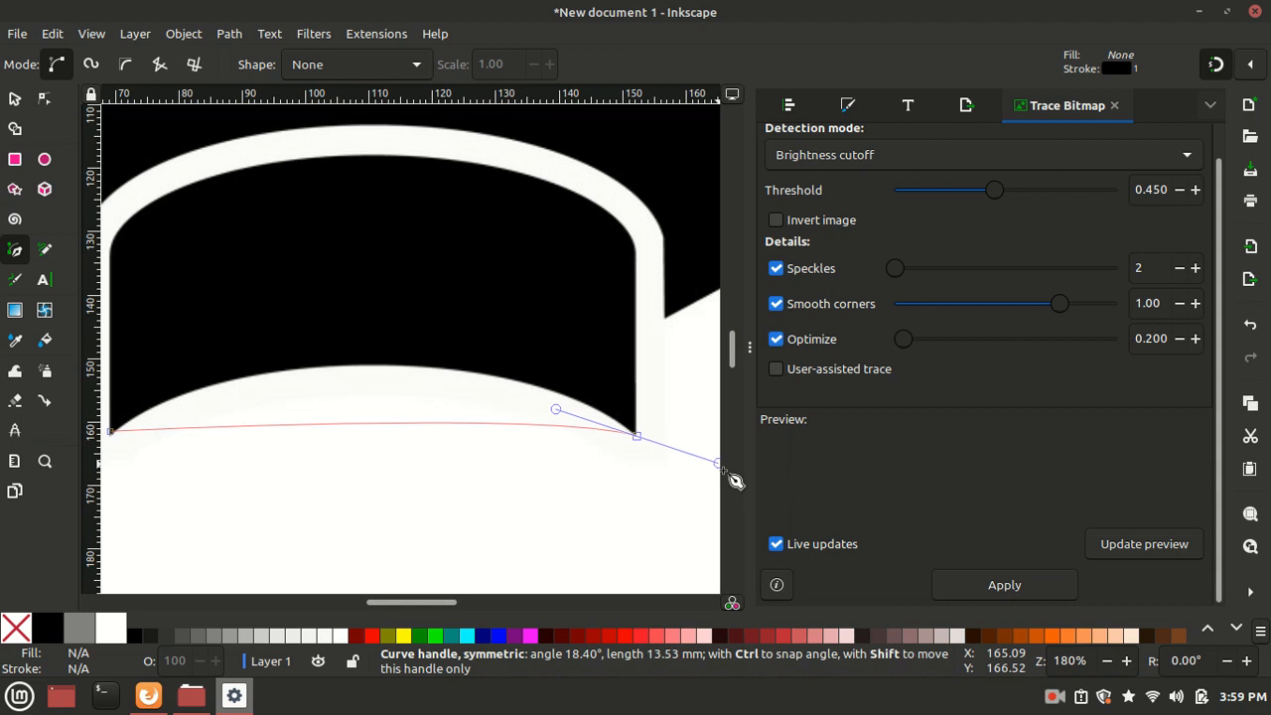
left_click_drag(715, 465, 440, 291)
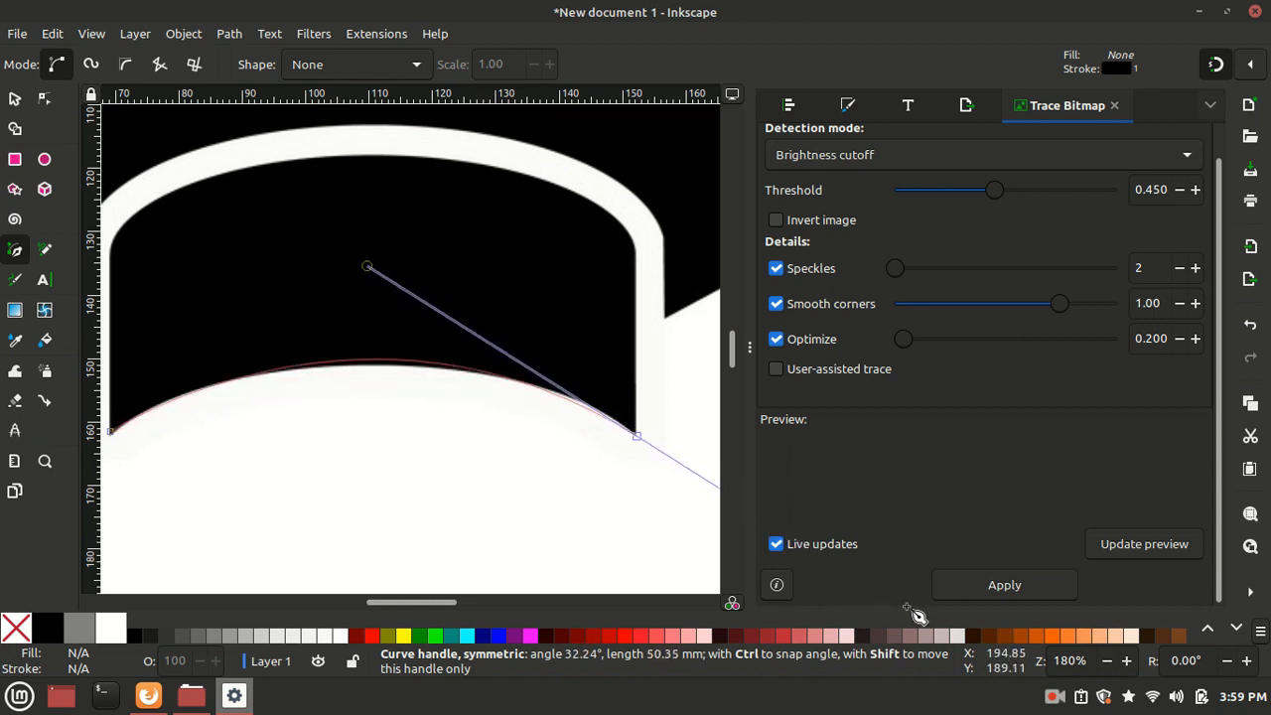
left_click_drag(367, 266, 355, 275)
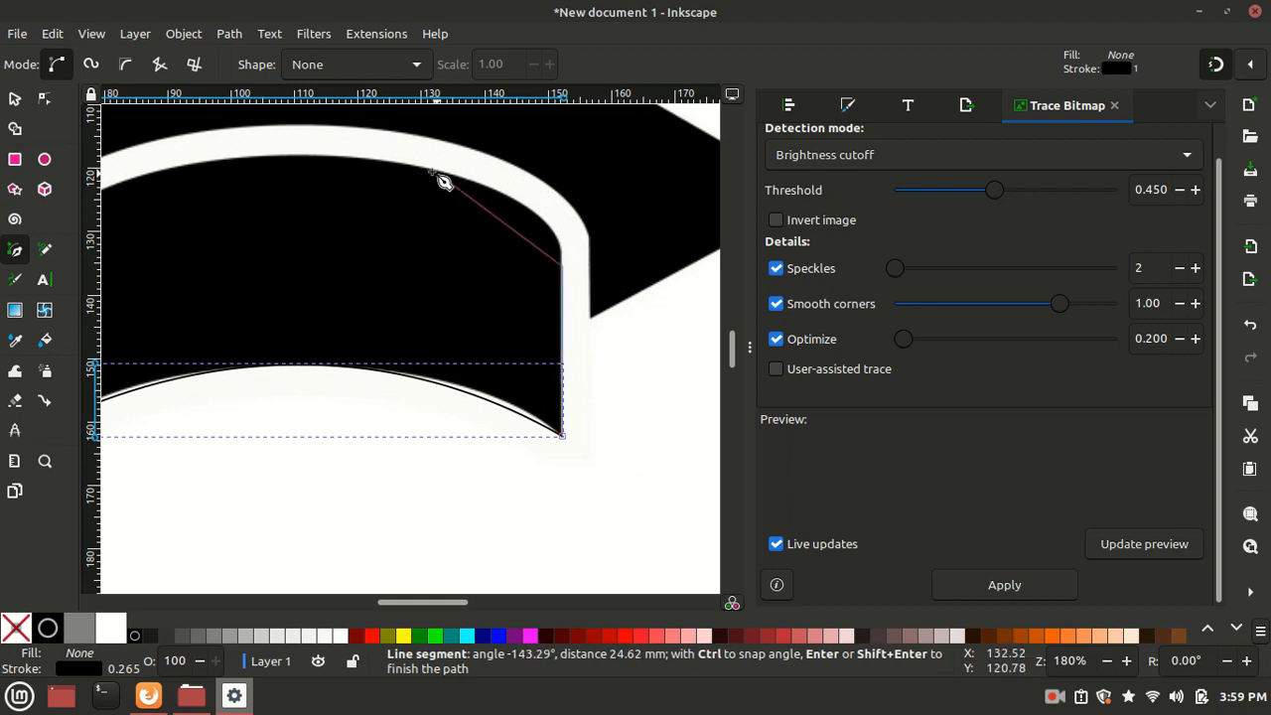
mouse_move(438, 178)
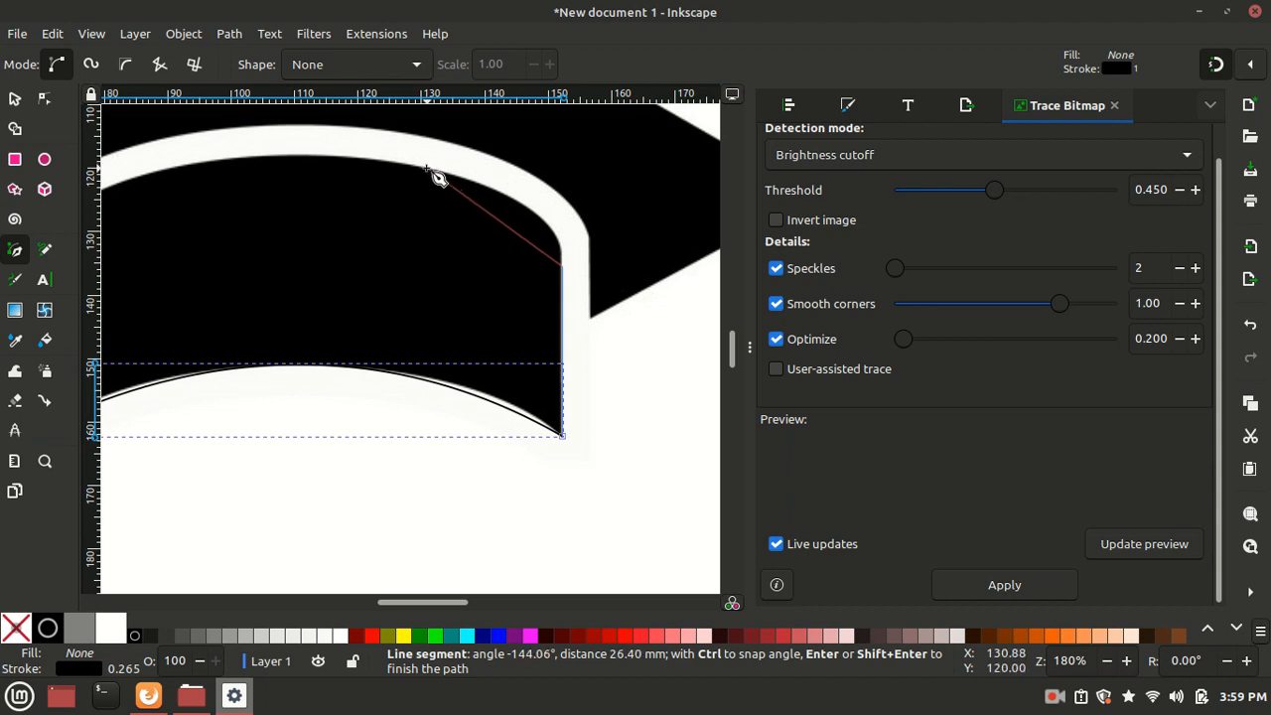
left_click_drag(437, 179, 273, 144)
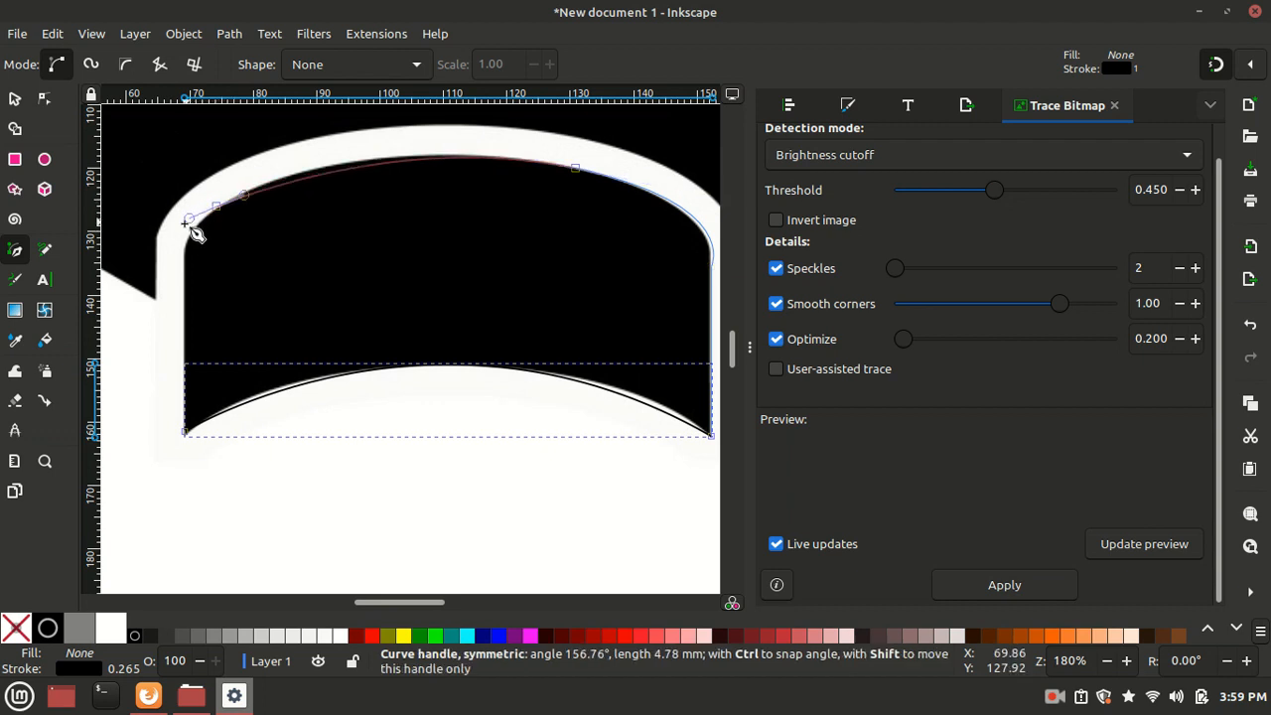
Curve the crown outline around its rounded top-left corner and down the left side
left_click_drag(188, 220, 156, 243)
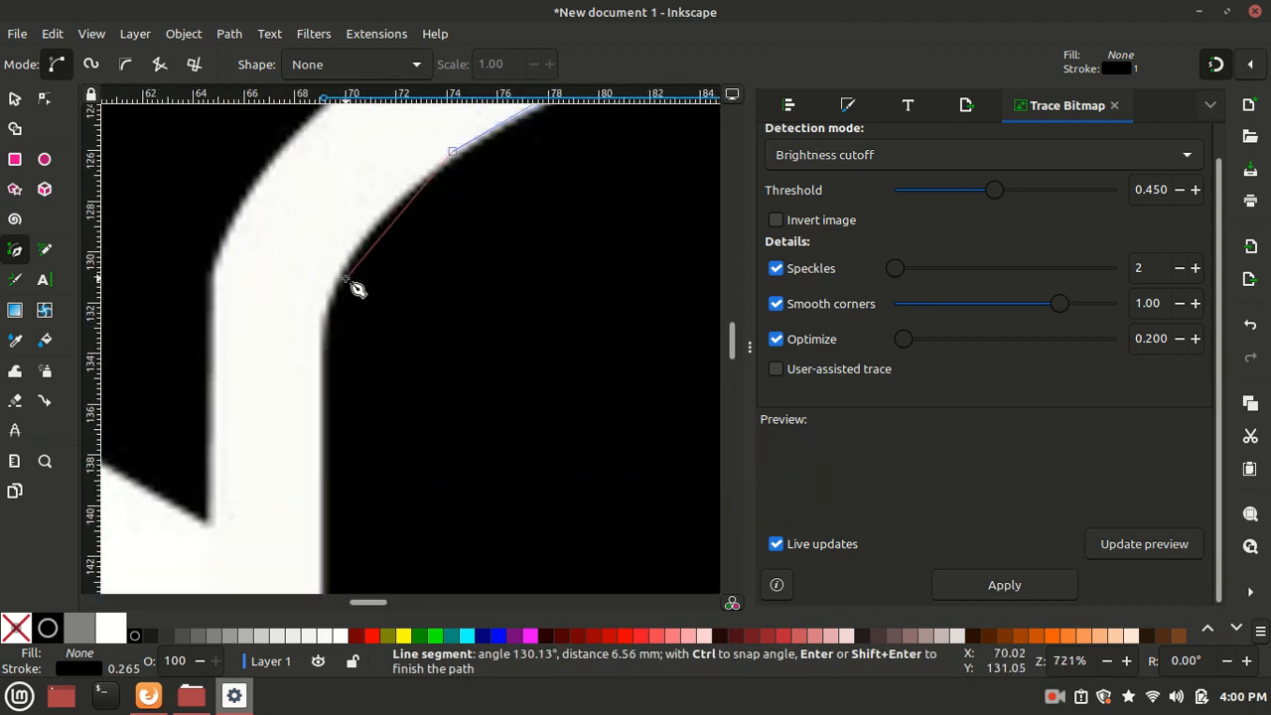
left_click_drag(346, 278, 327, 525)
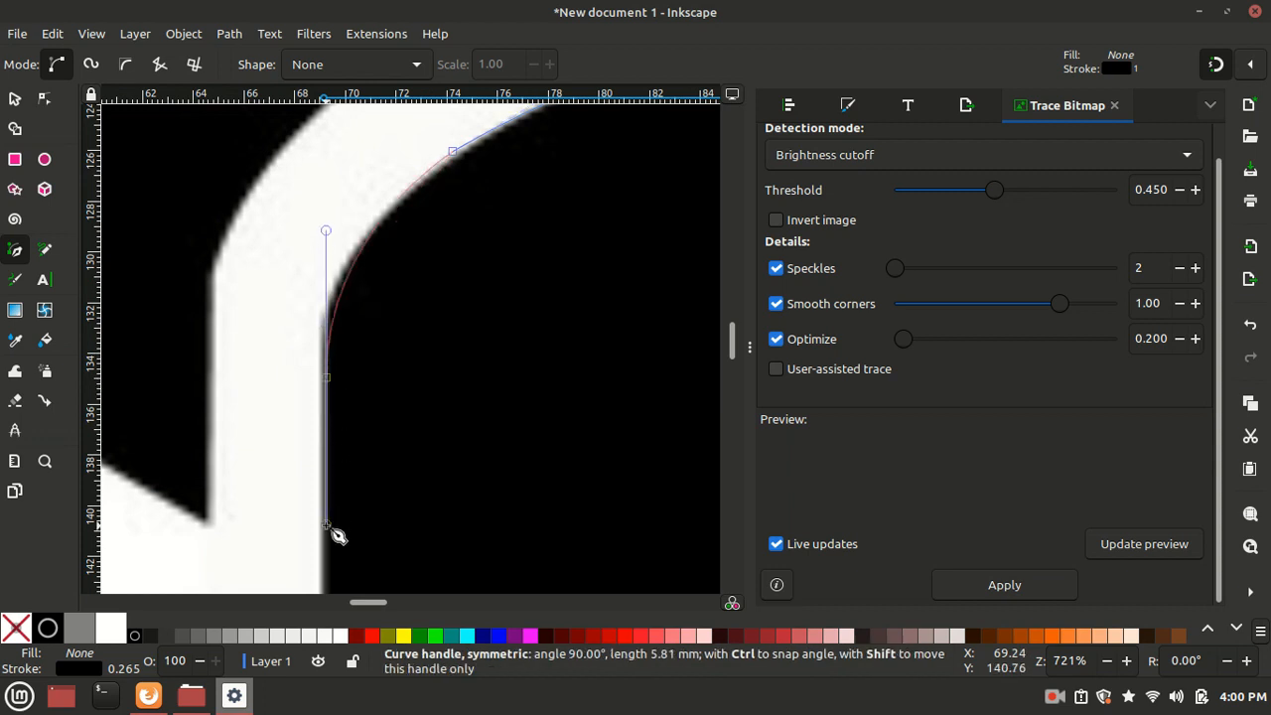
left_click_drag(325, 524, 318, 551)
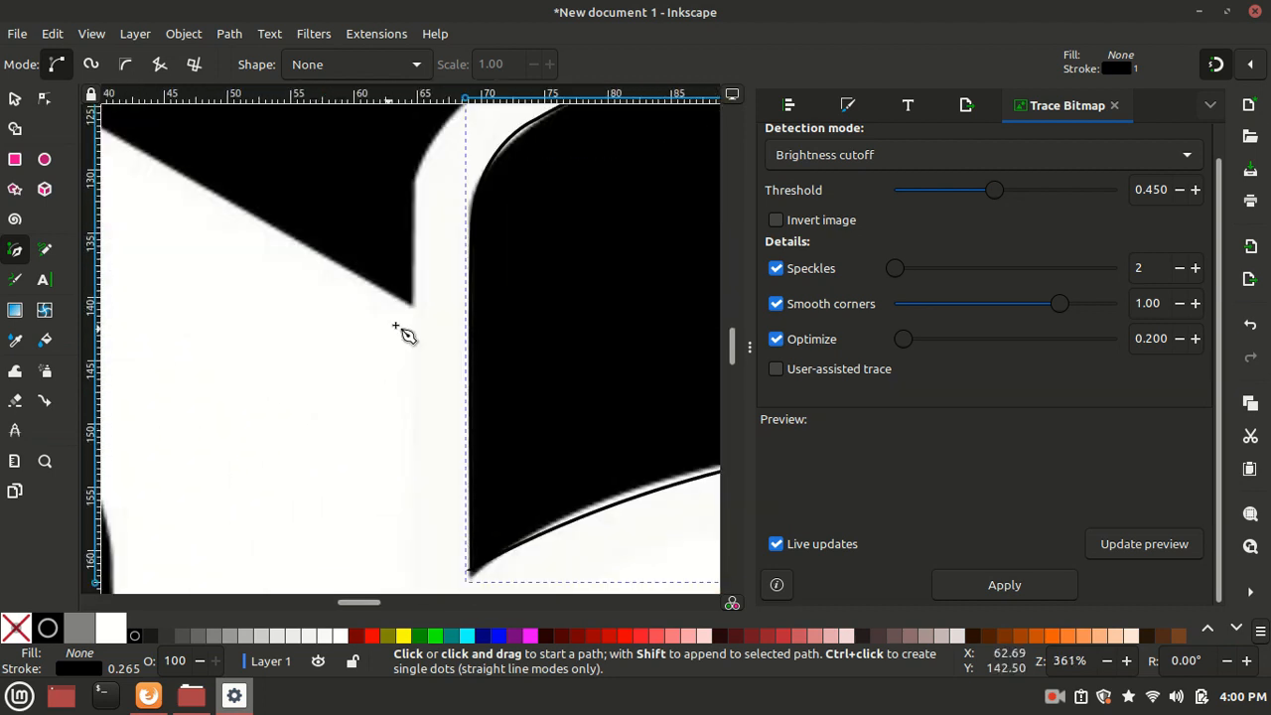
mouse_move(415, 306)
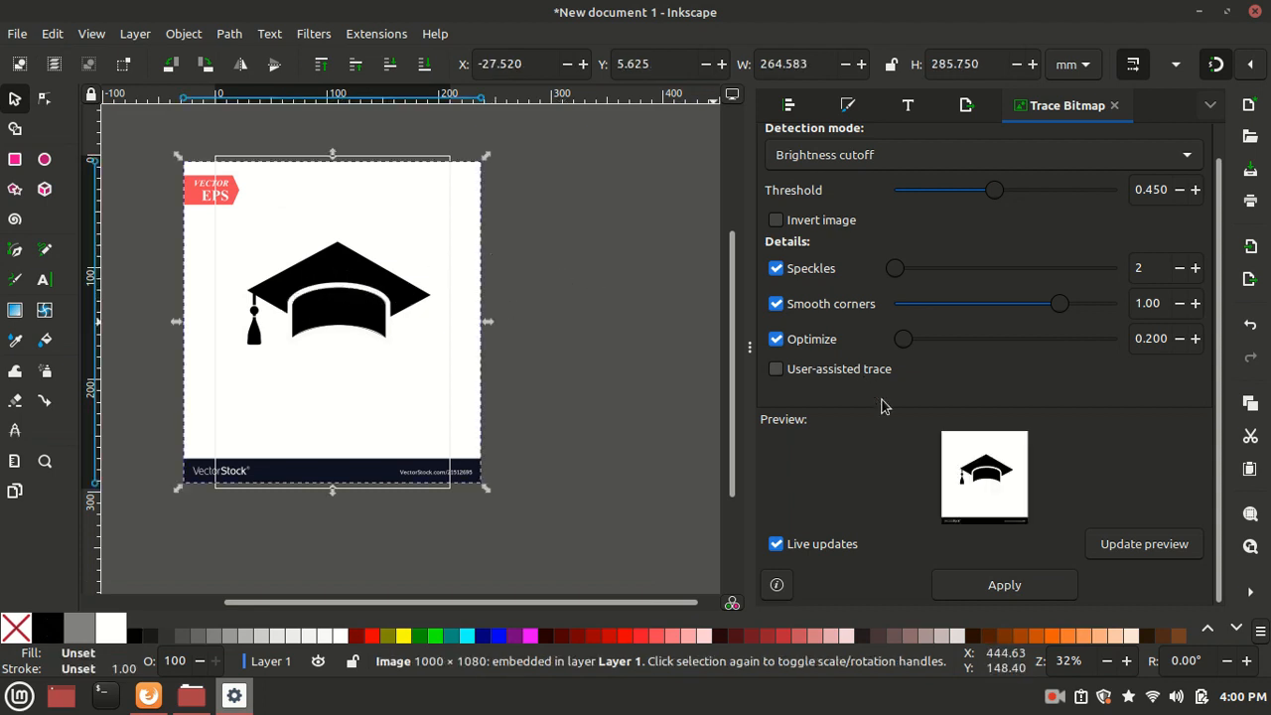
Trace the cap image into vector paths and place the traced copy right of the page
left_click(1003, 584)
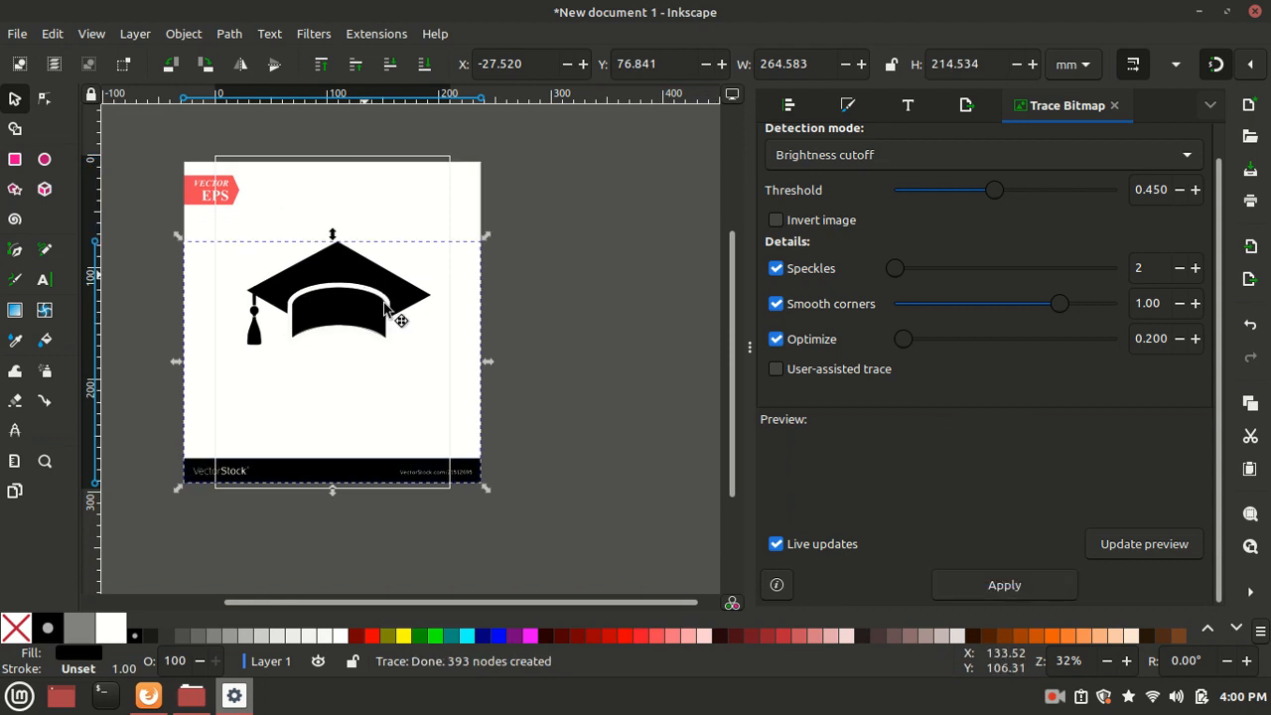
left_click_drag(387, 318, 576, 378)
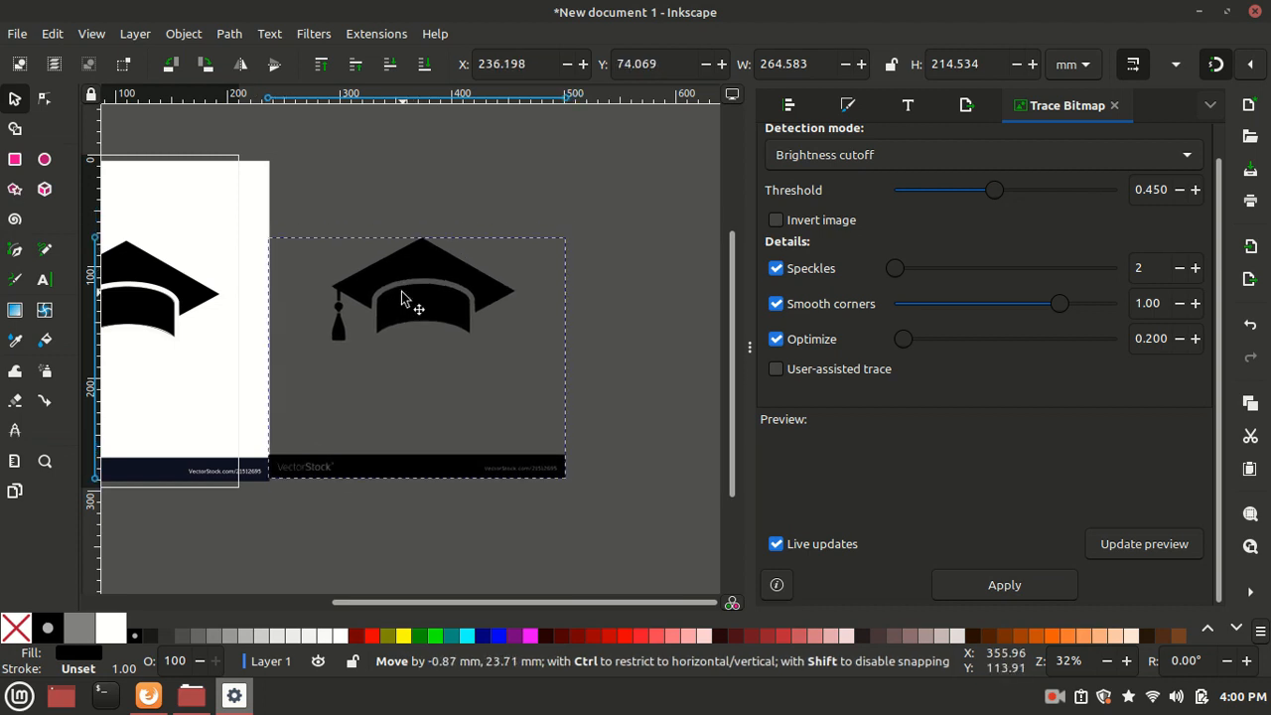
left_click_drag(422, 288, 343, 288)
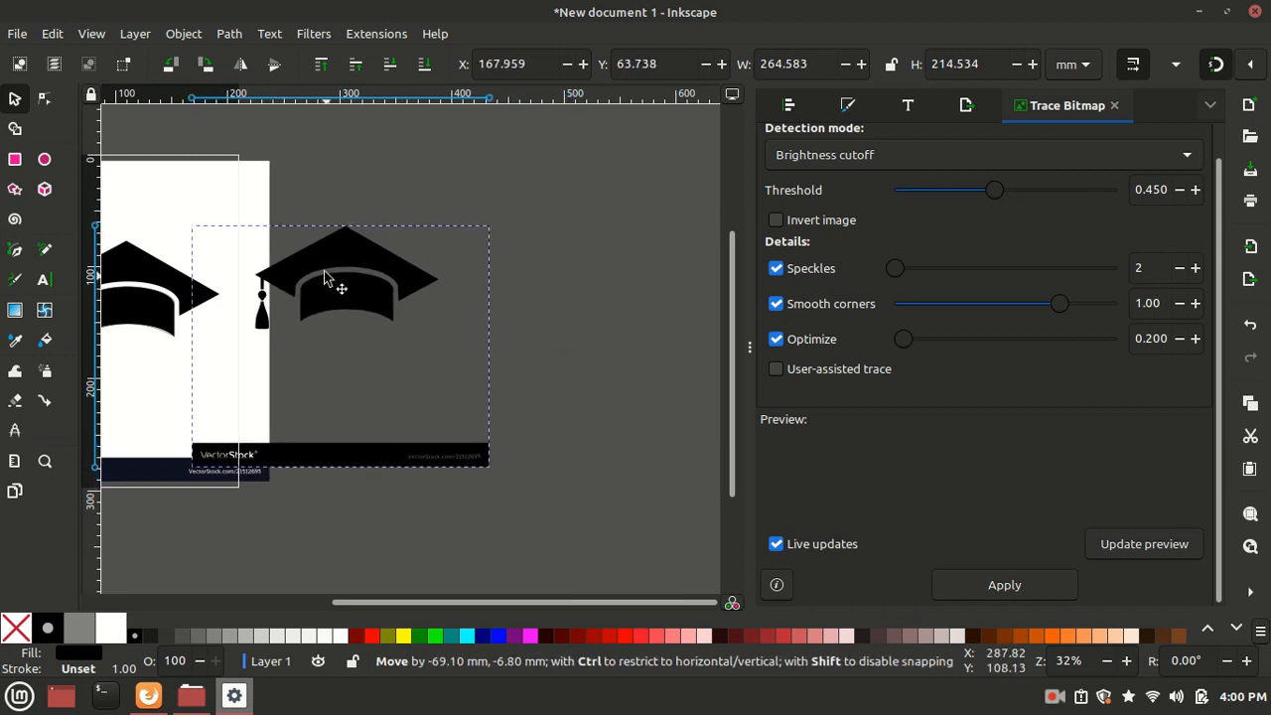
left_click_drag(343, 283, 417, 288)
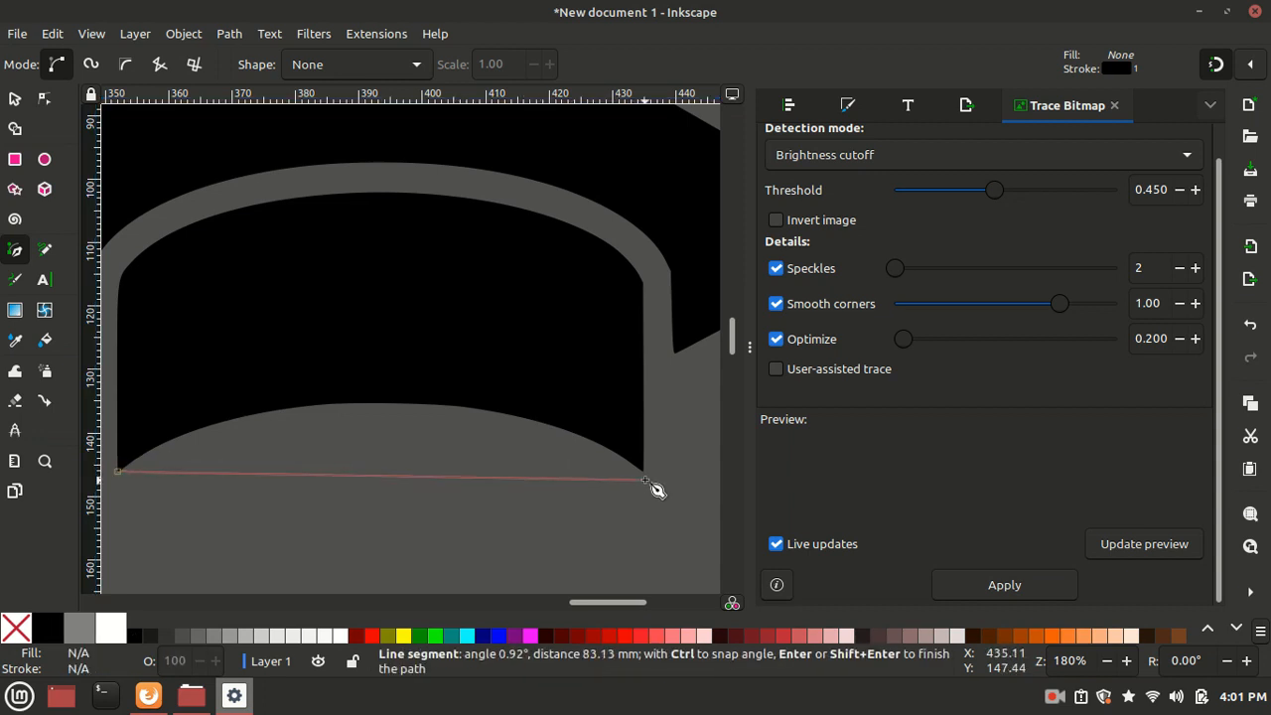
Set a node at the crown's bottom-right corner and bend the path along its lower arc
left_click_drag(645, 472, 502, 377)
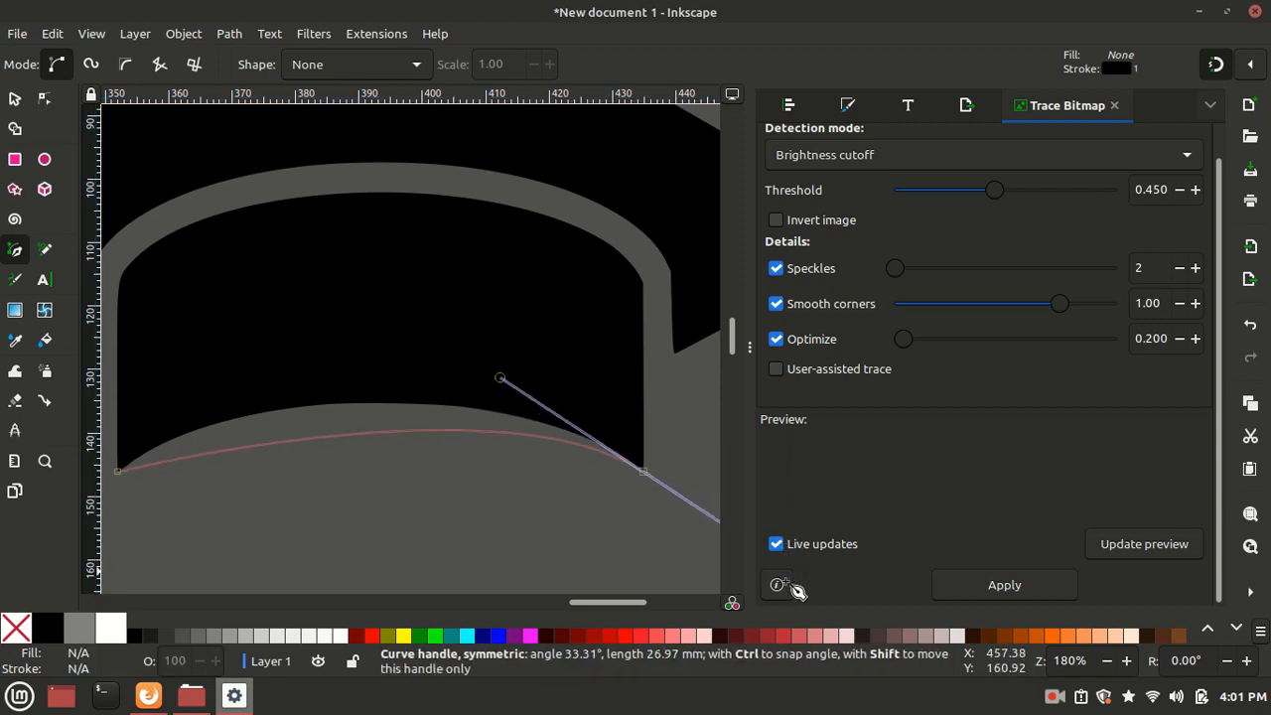
left_click_drag(502, 378, 383, 322)
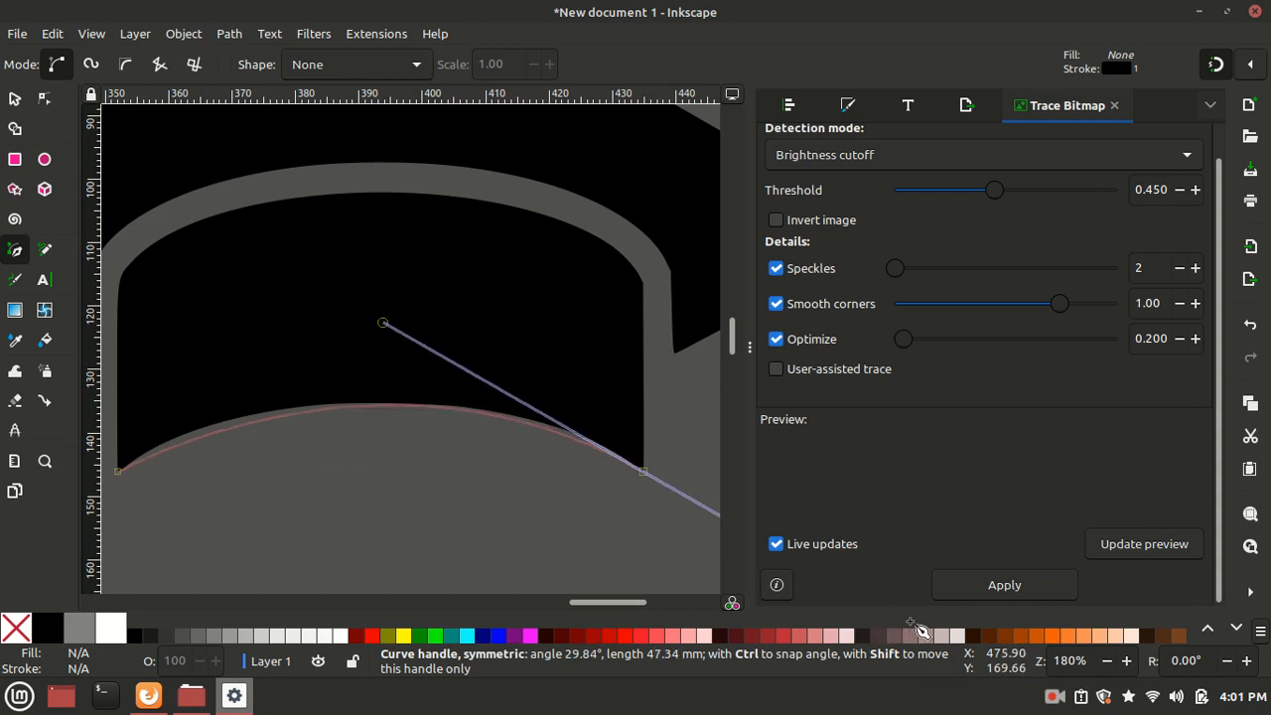
left_click_drag(382, 322, 337, 318)
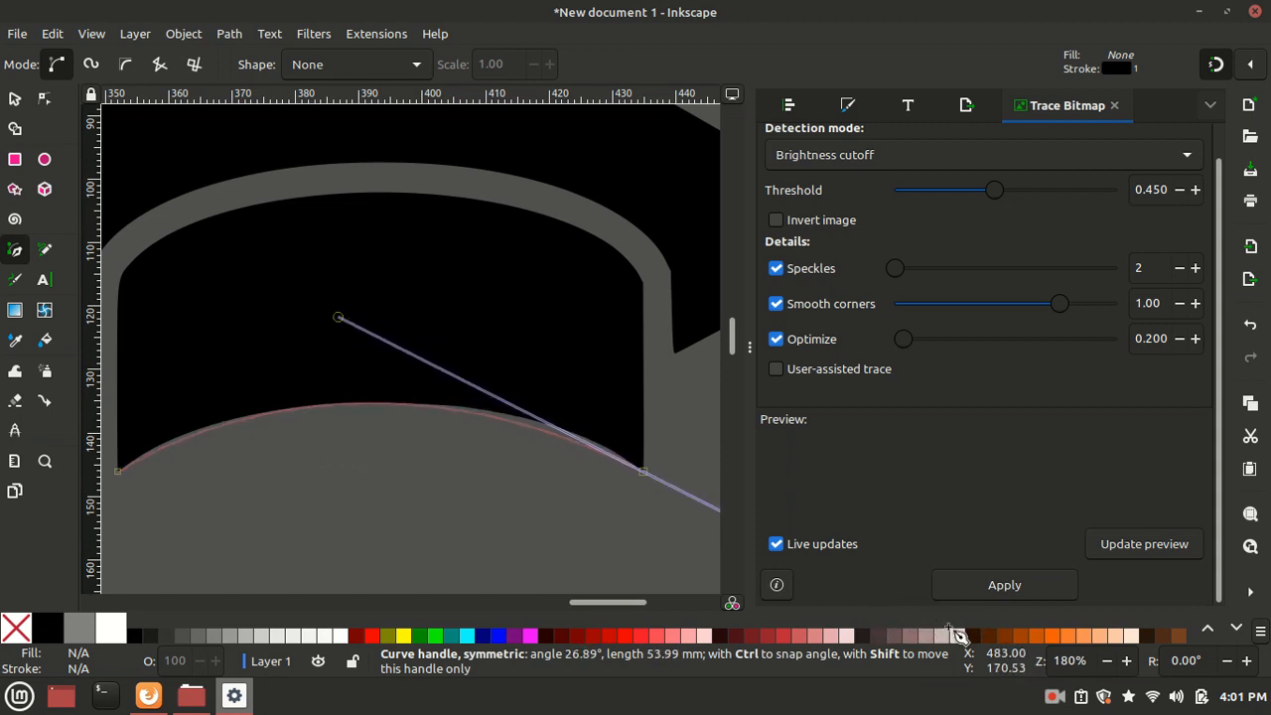
left_click_drag(338, 318, 374, 319)
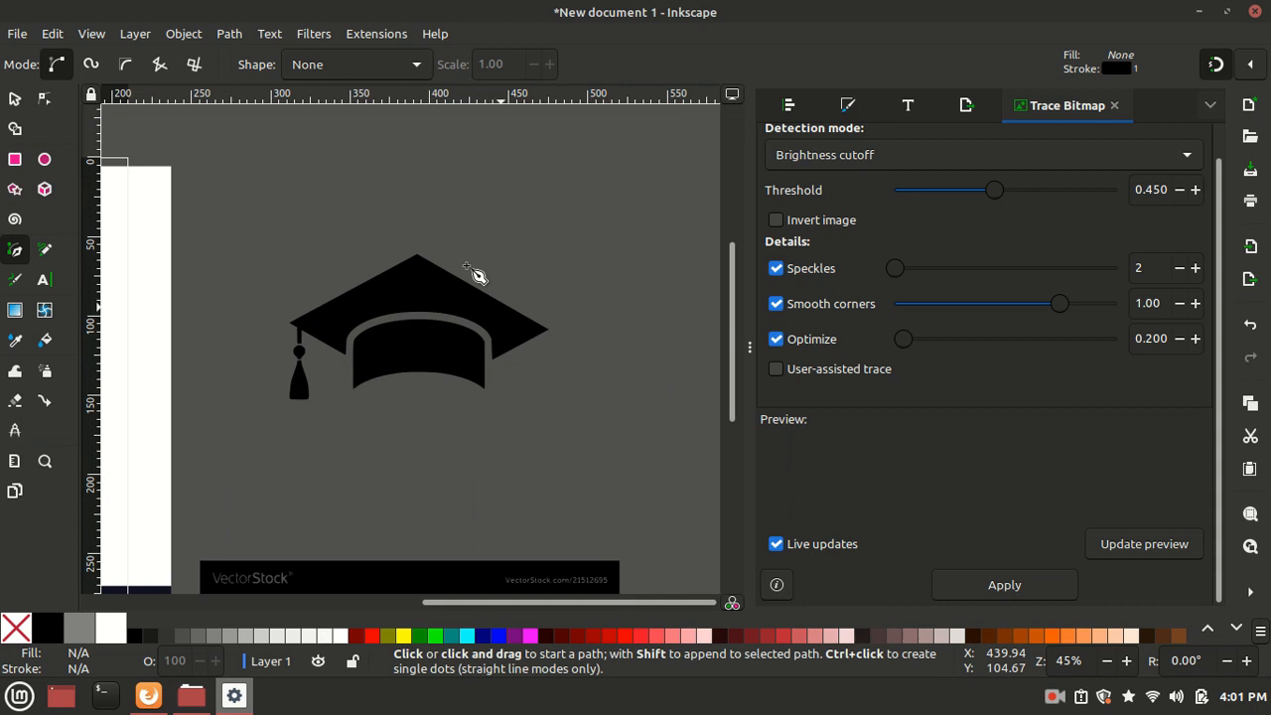
left_click_drag(415, 218, 502, 387)
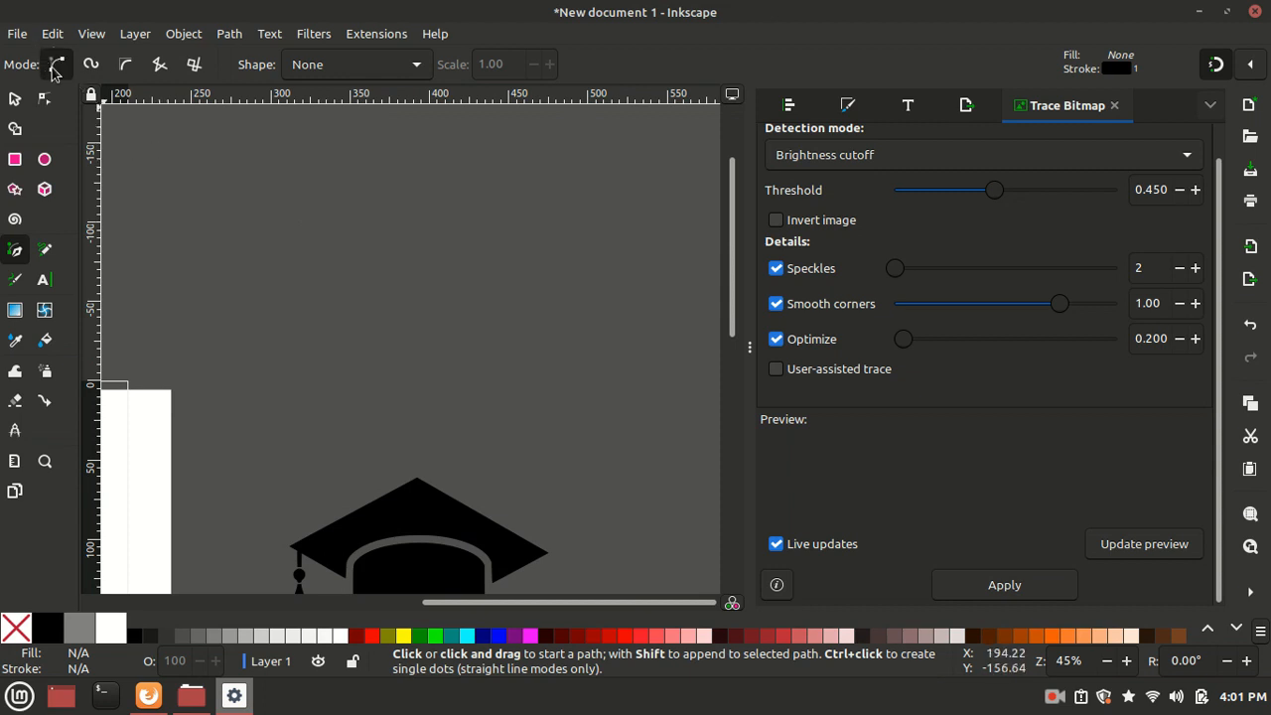
left_click(561, 226)
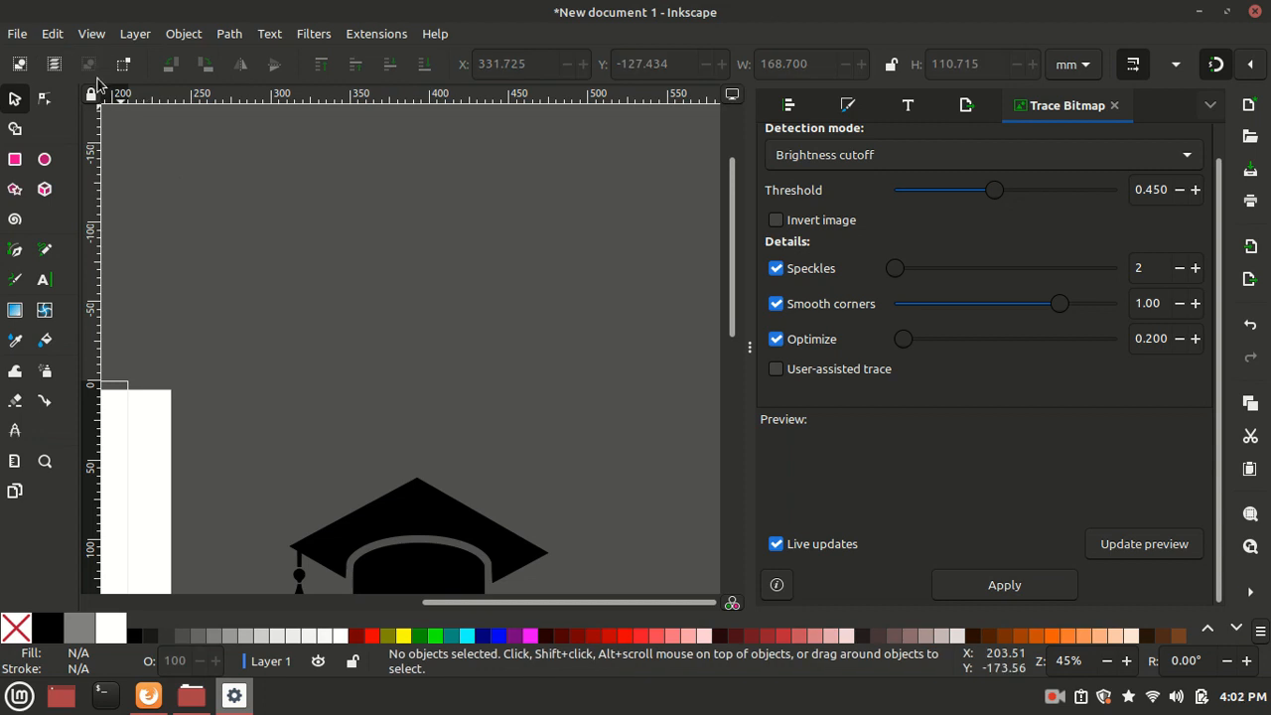
left_click(14, 249)
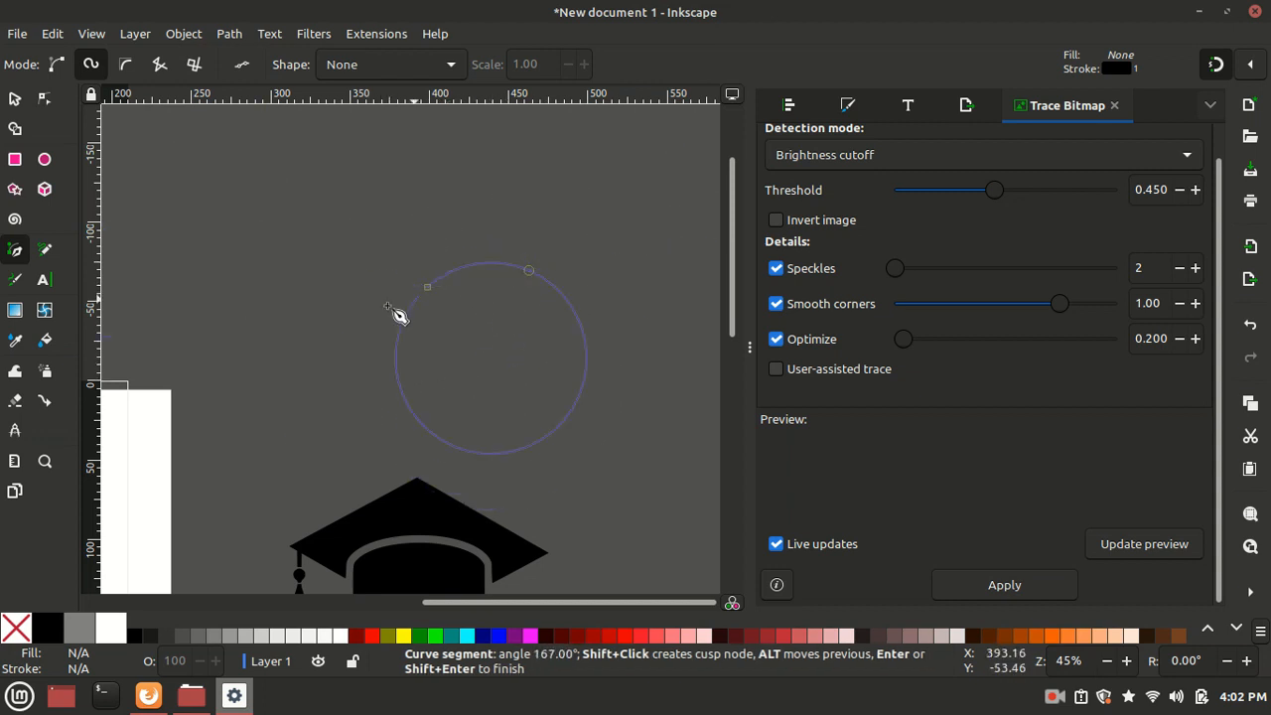
mouse_move(546, 296)
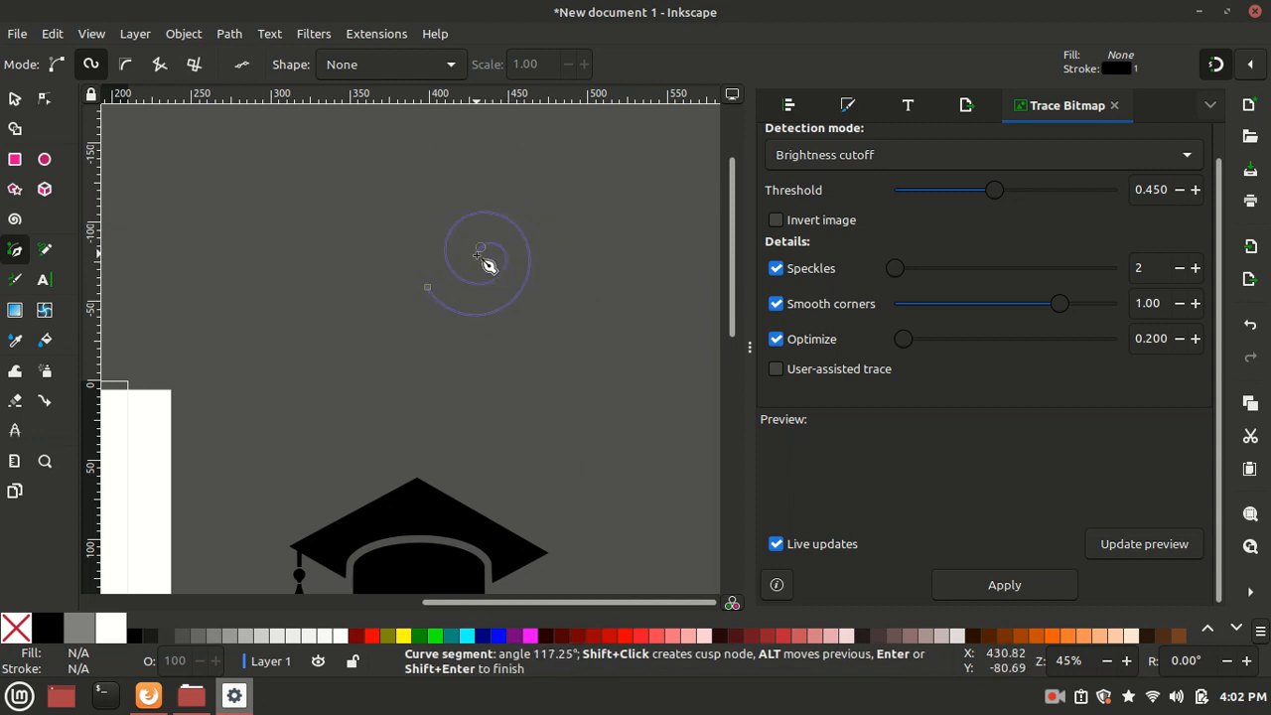
mouse_move(505, 270)
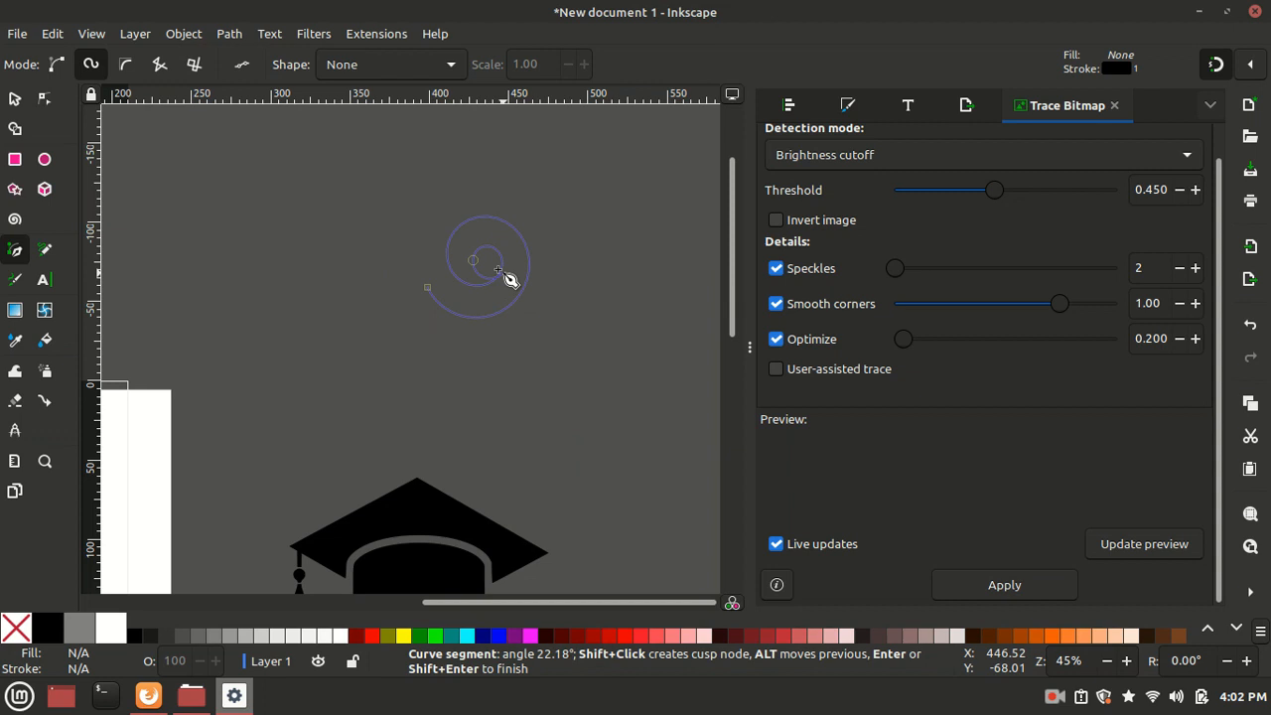
mouse_move(376, 230)
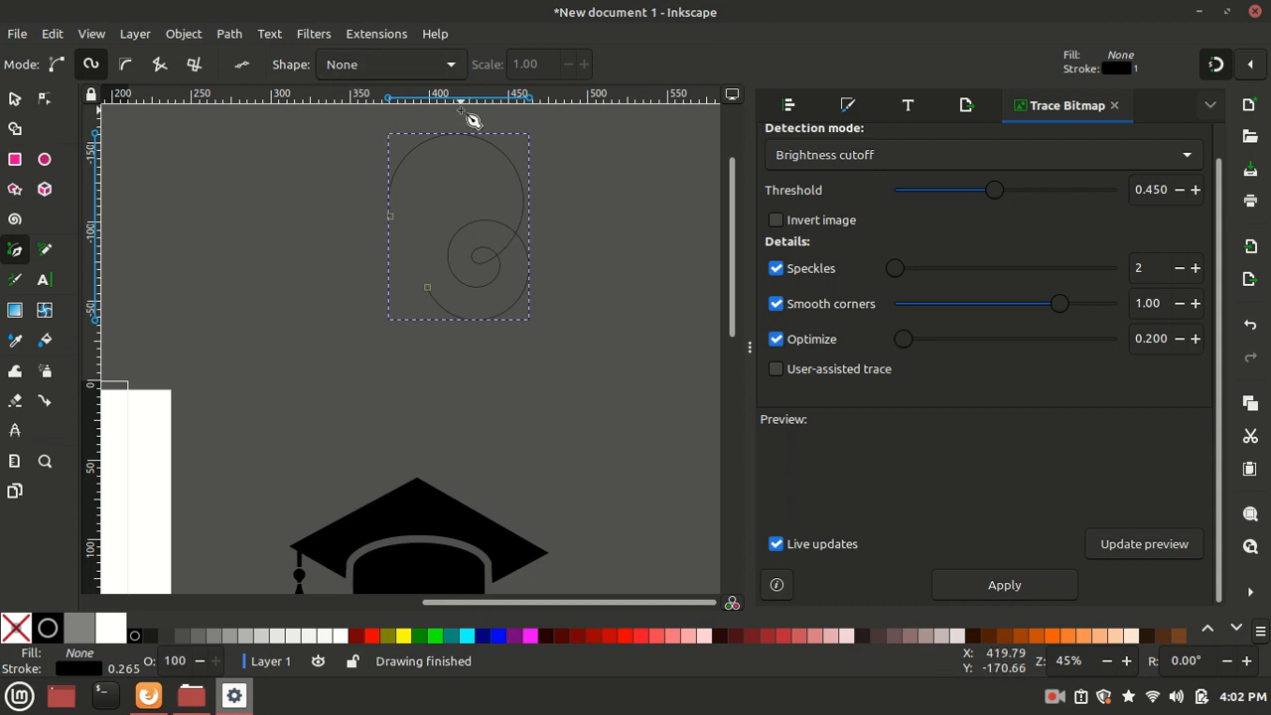
mouse_move(506, 229)
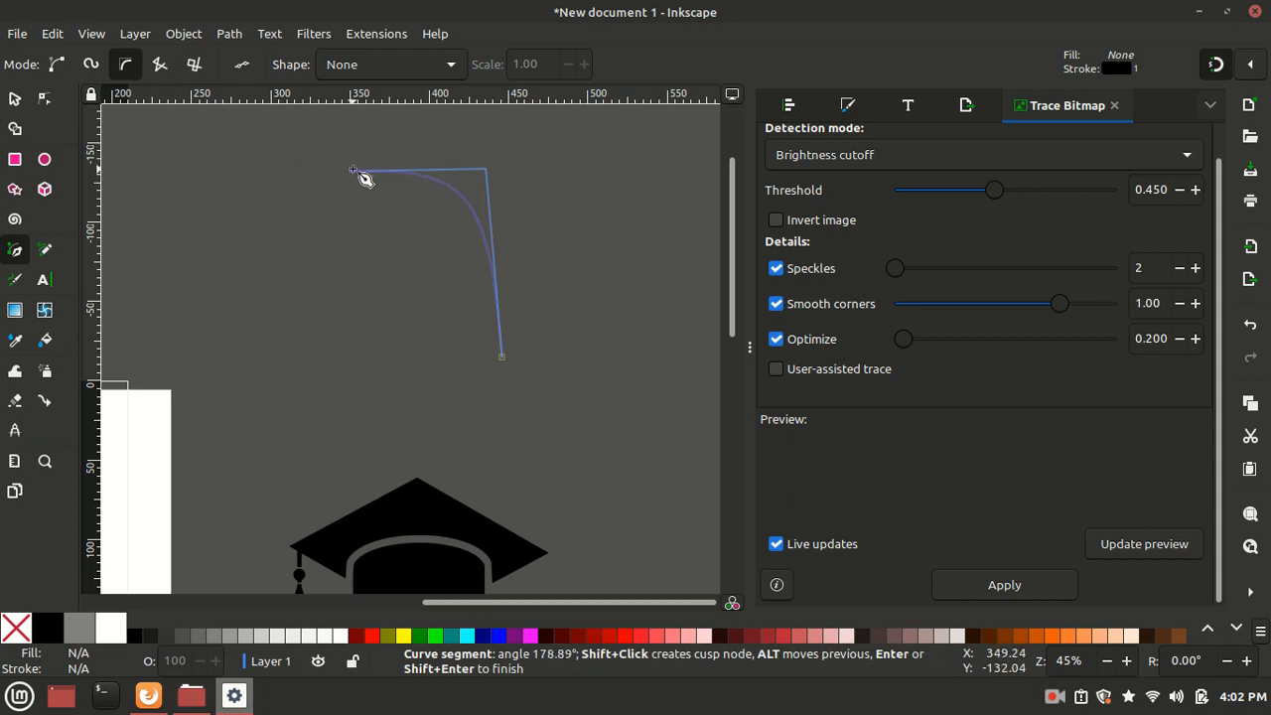
mouse_move(352, 170)
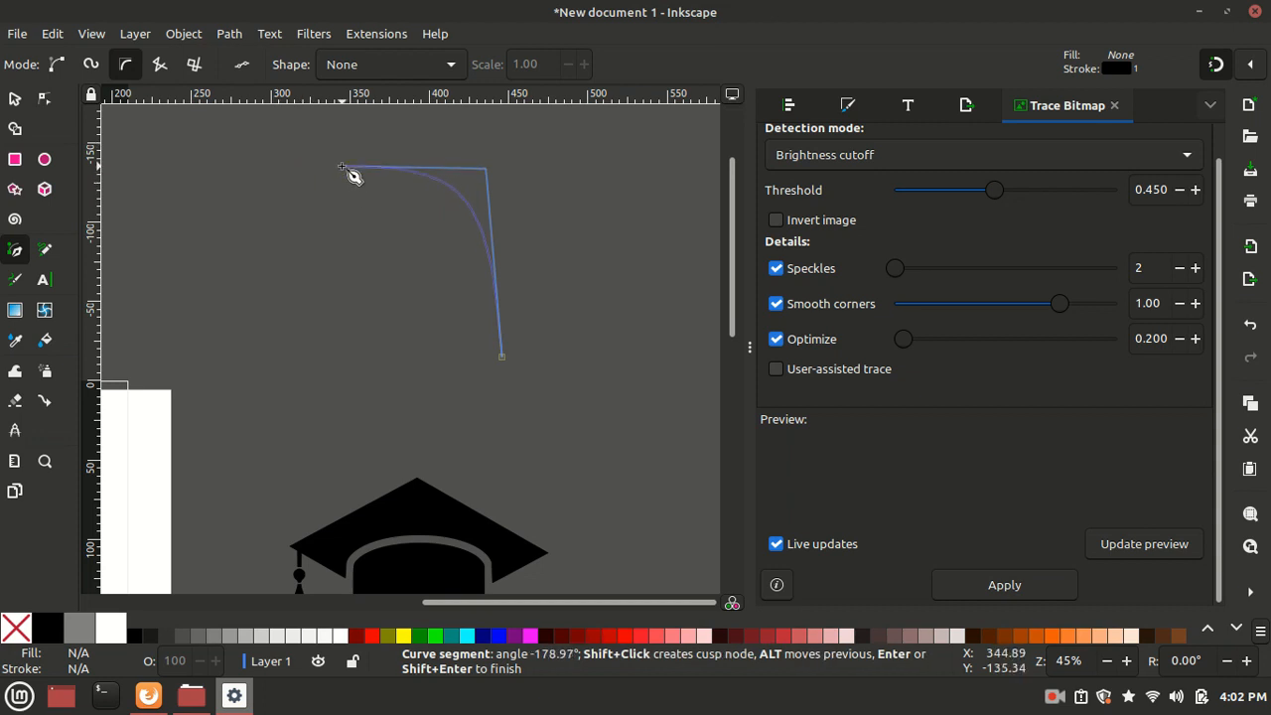
mouse_move(321, 182)
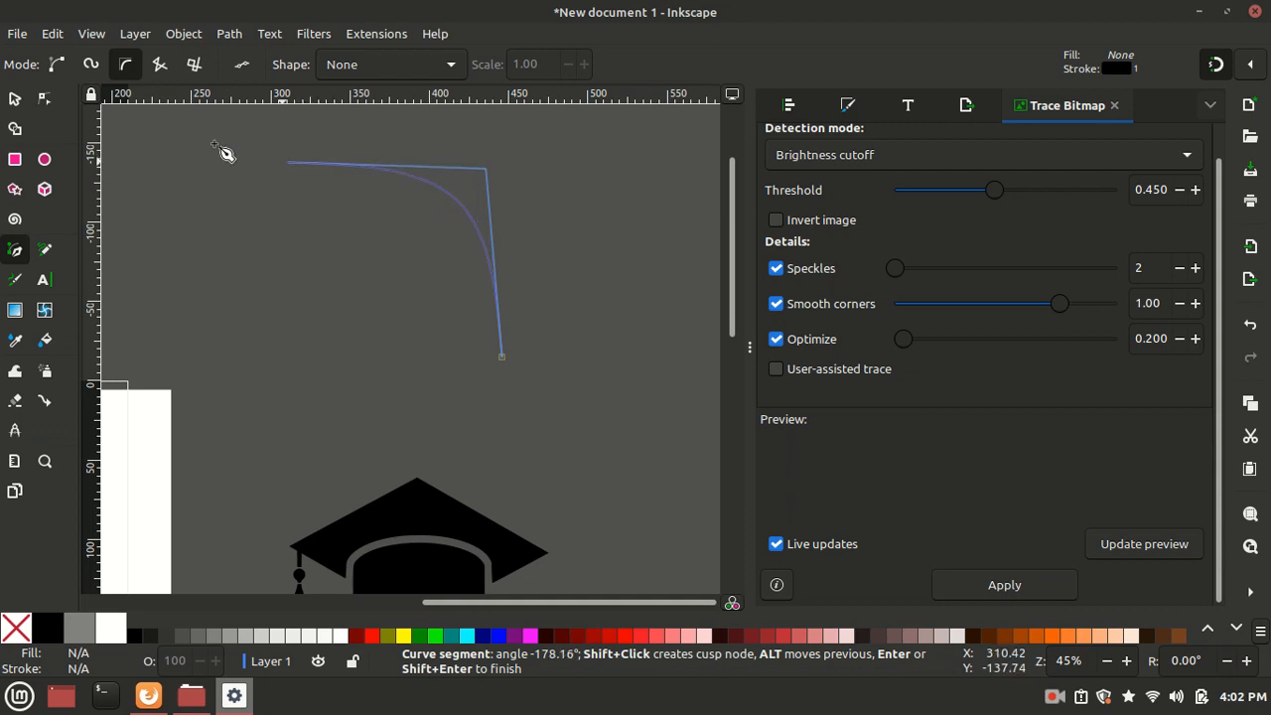
mouse_move(371, 184)
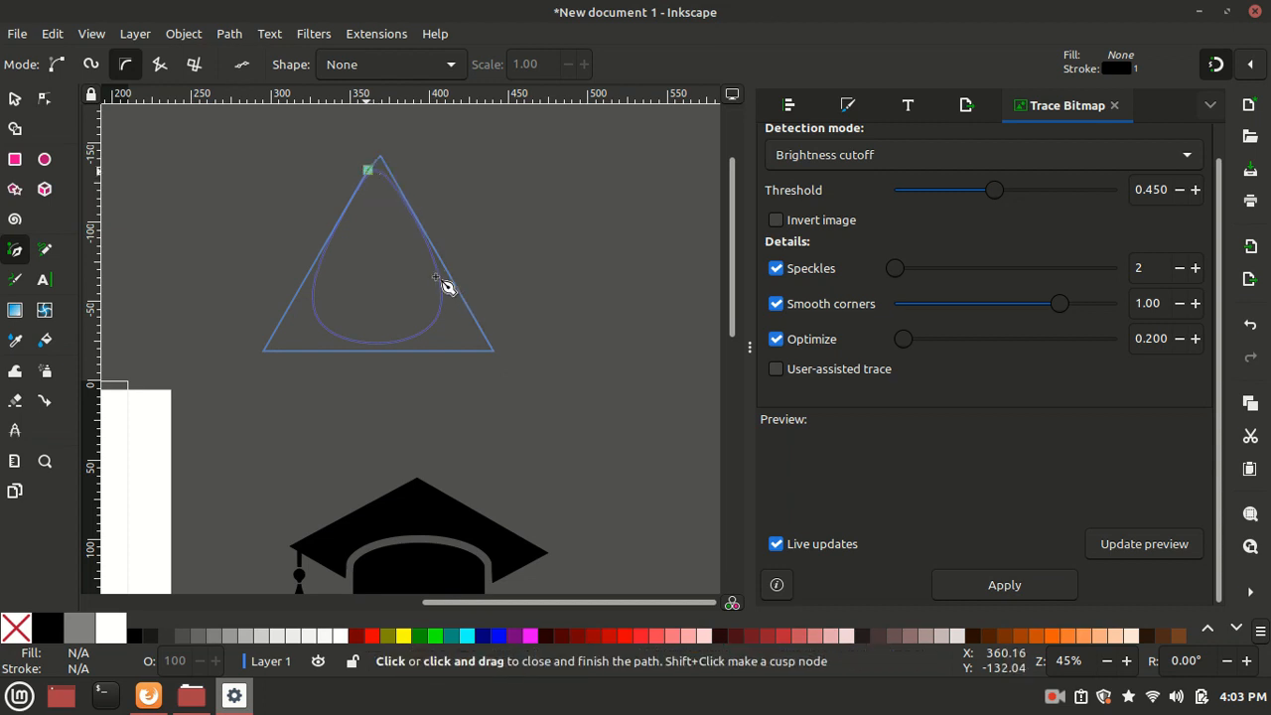
Close the B-spline teardrop at its first node and return to drawing paths
left_click(367, 167)
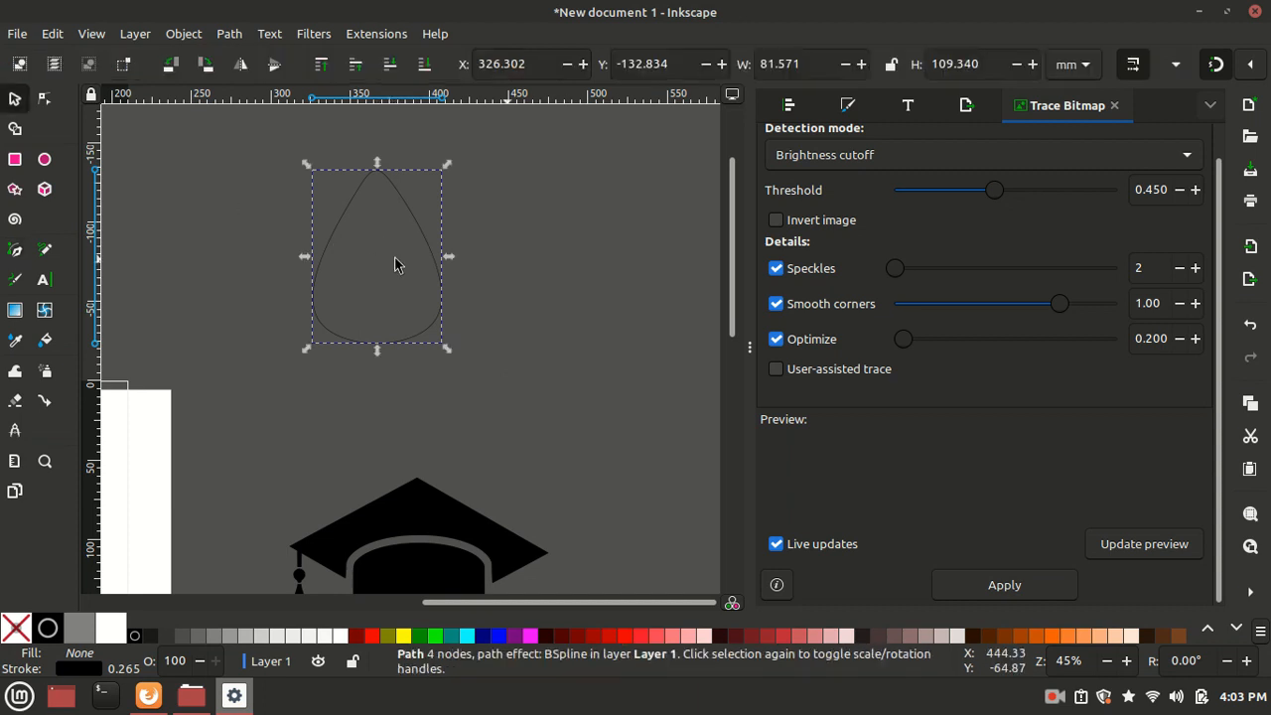
mouse_move(211, 316)
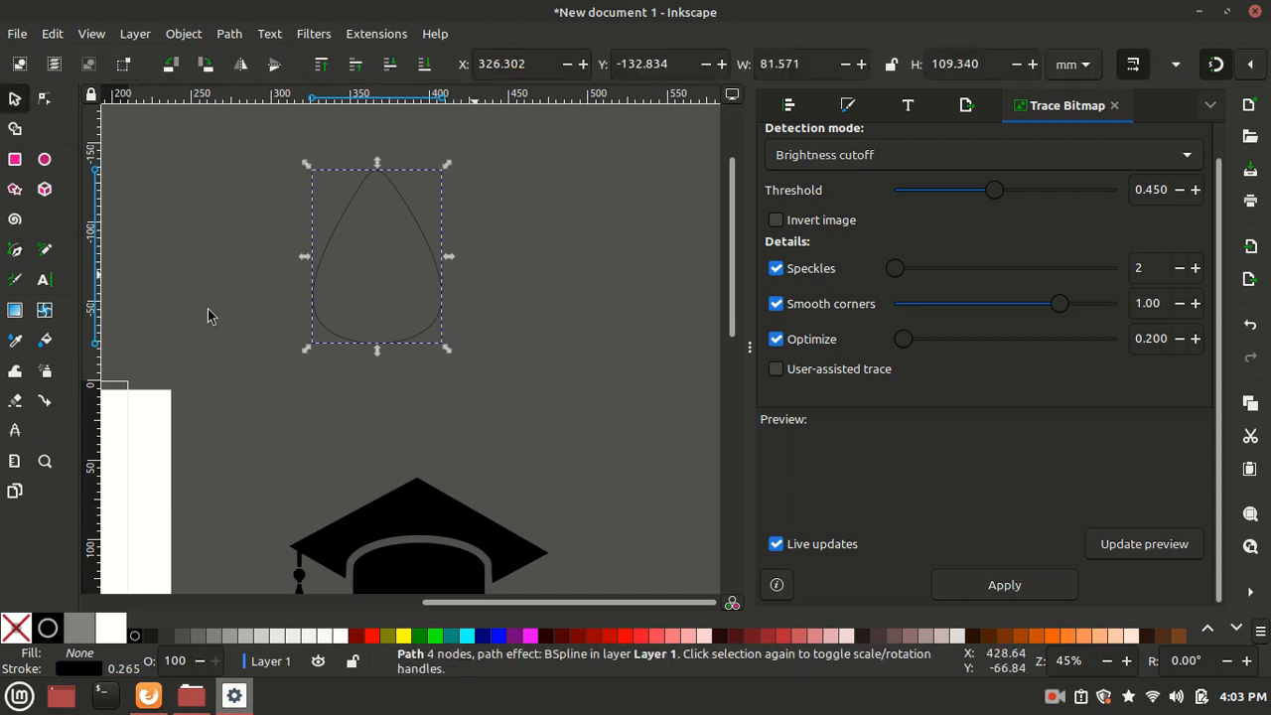
left_click(15, 249)
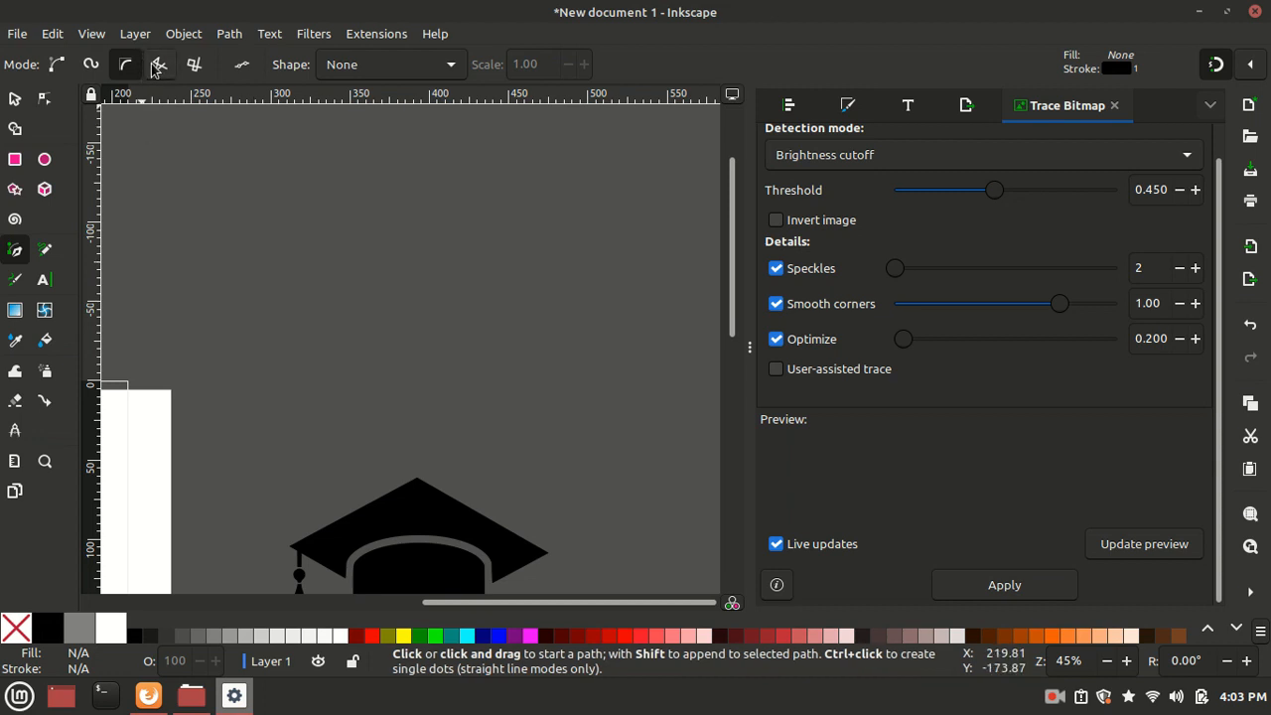
mouse_move(159, 65)
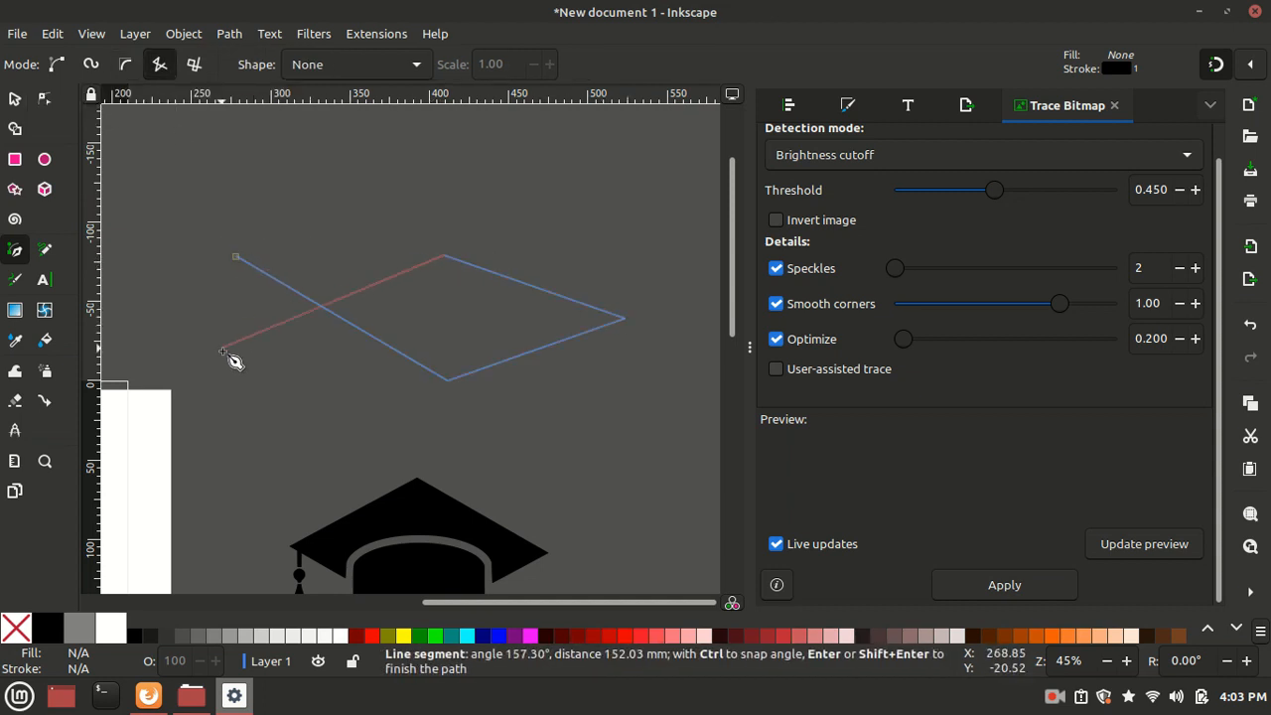
Add the lower-left corner, close the straight-line polygon at its start, and deselect it
left_click(223, 351)
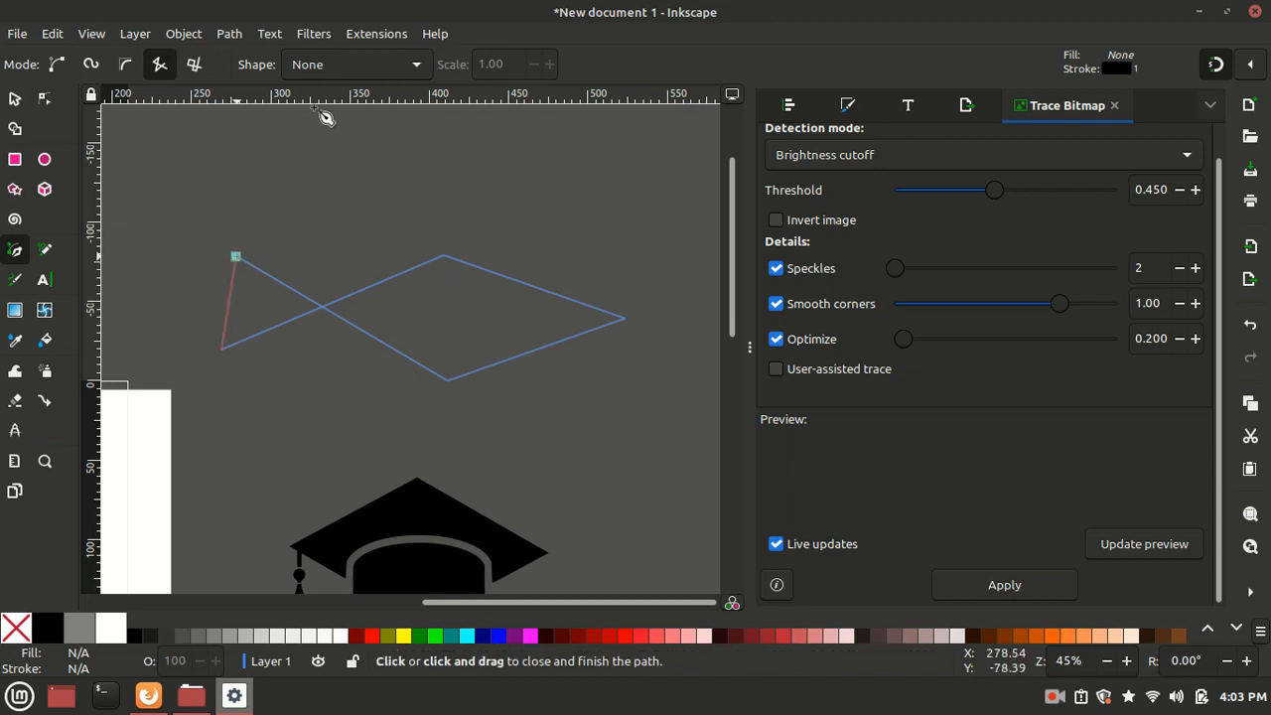
left_click(236, 256)
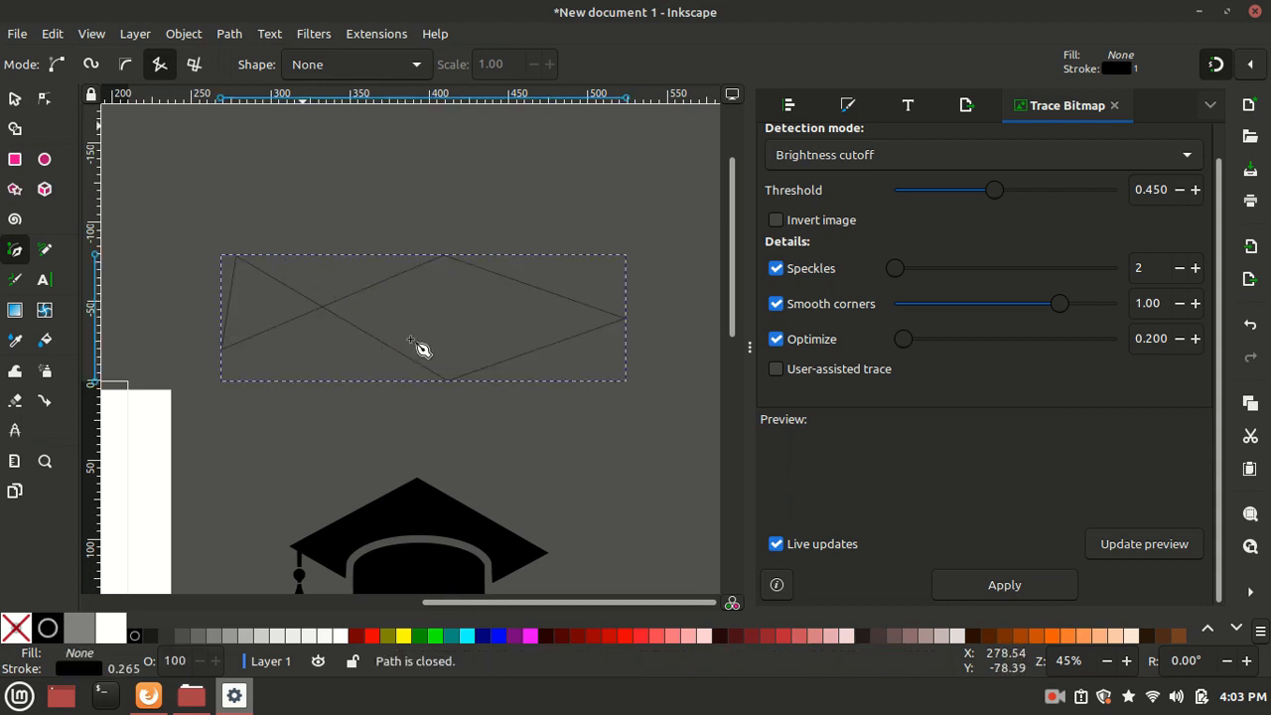
key("Escape")
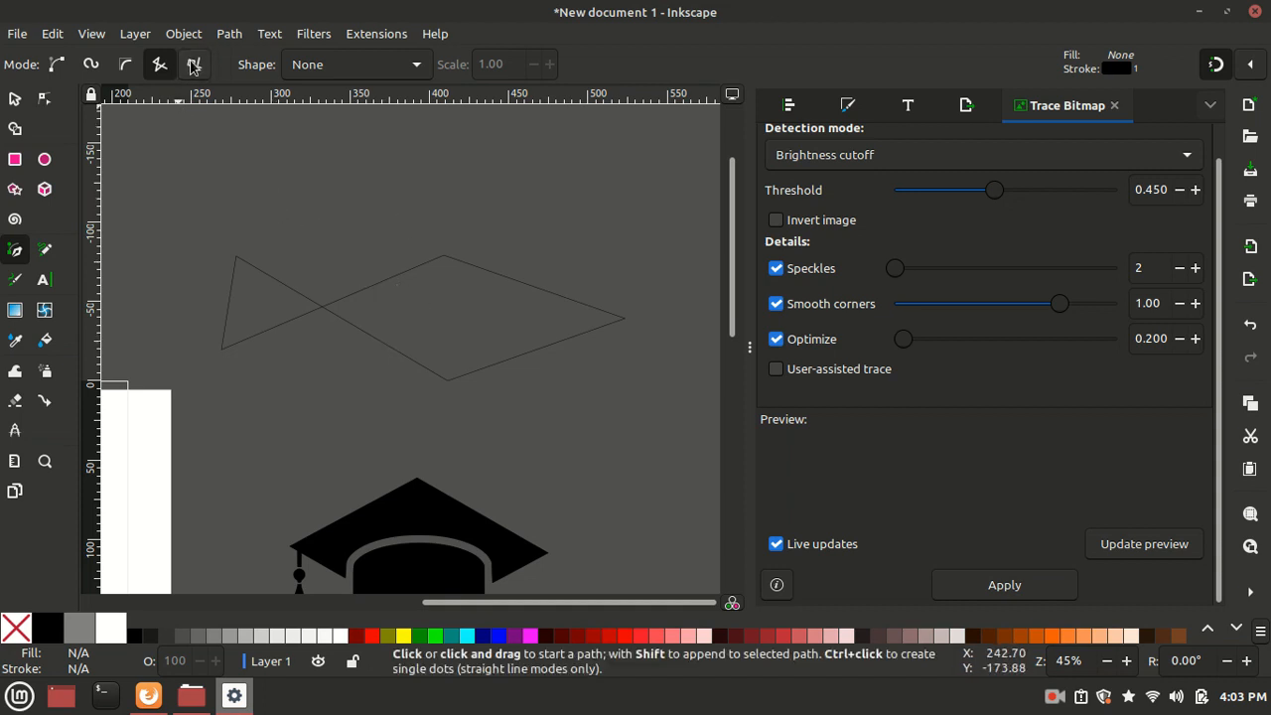
mouse_move(194, 65)
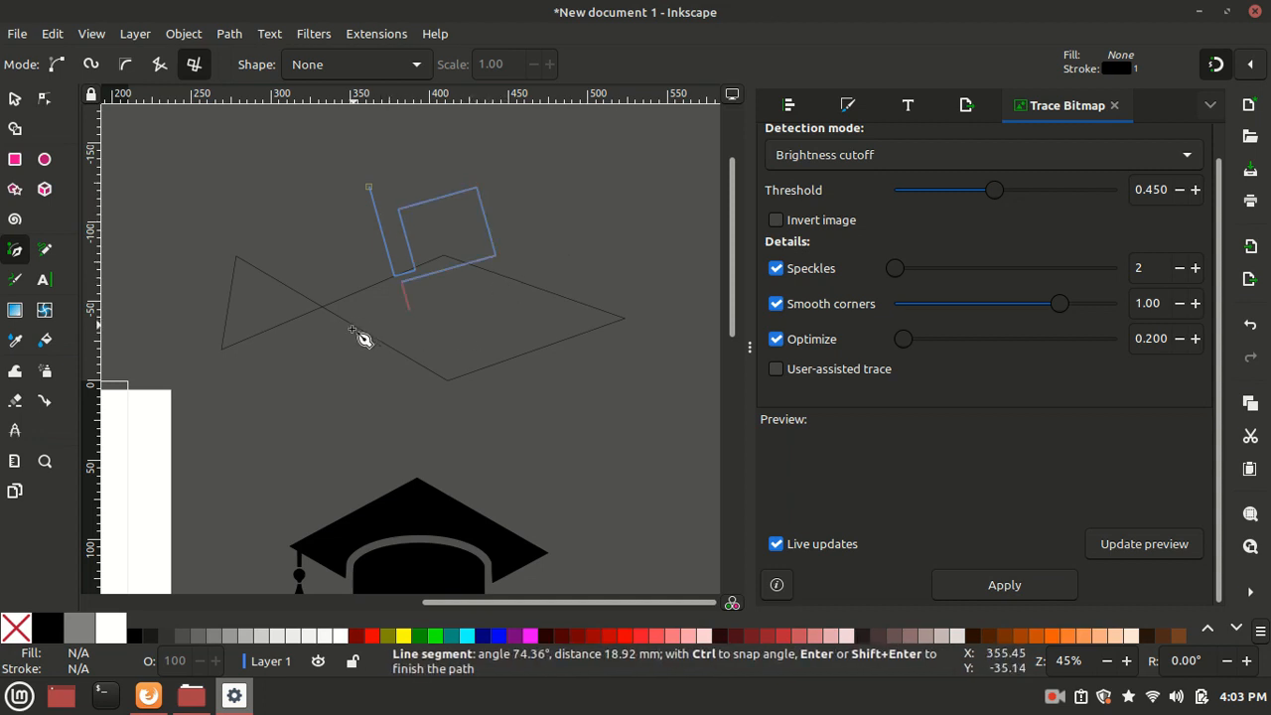
mouse_move(342, 243)
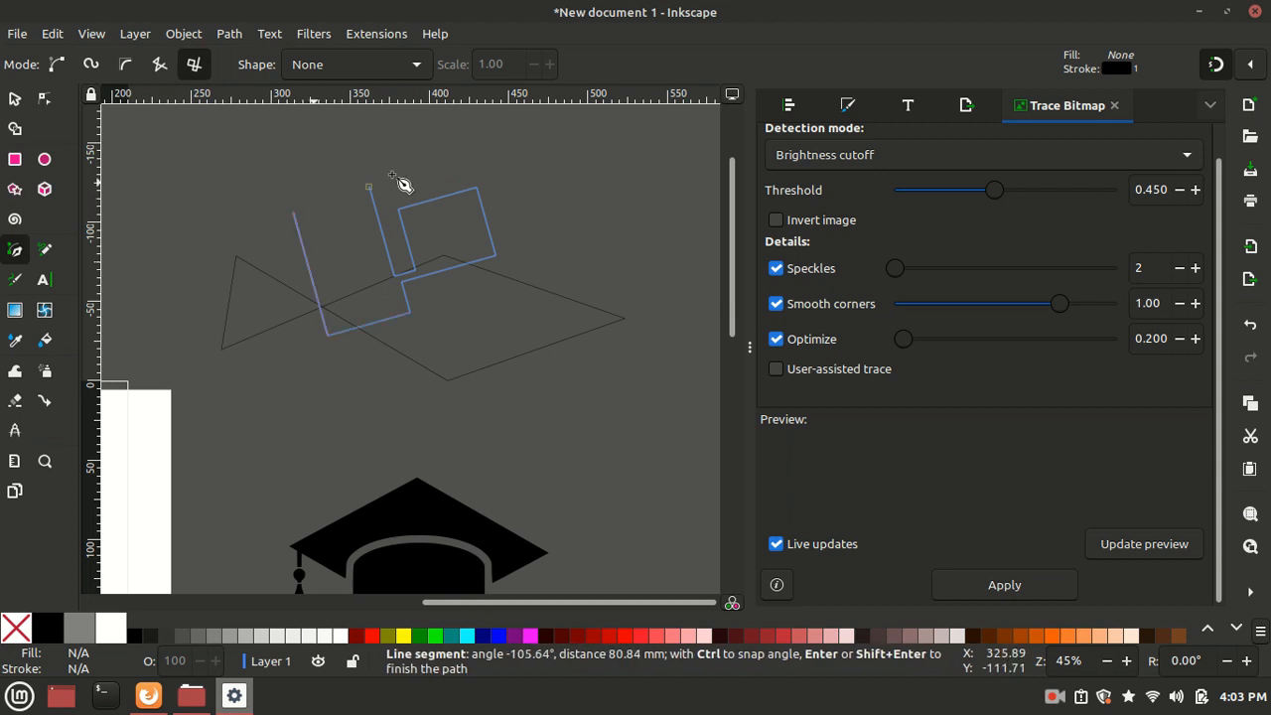
Add the upper-left right-angled corner and close the paraxial path at its start
left_click(368, 188)
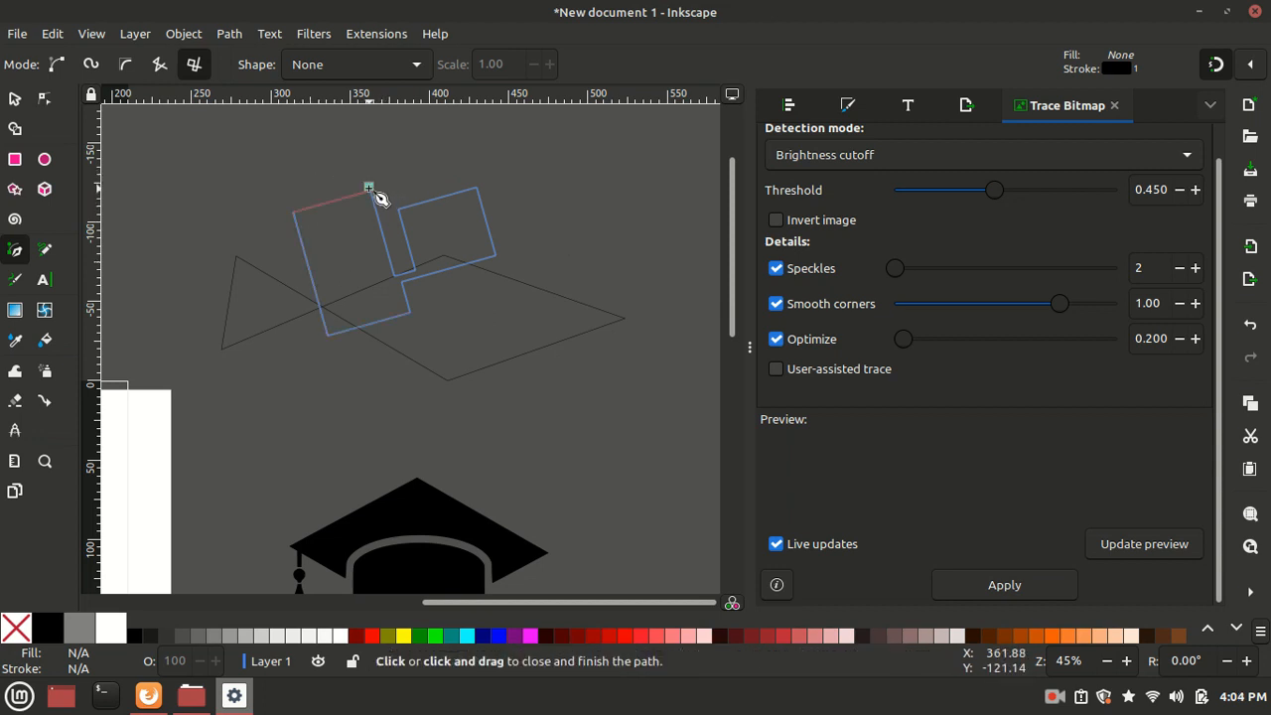
left_click(368, 187)
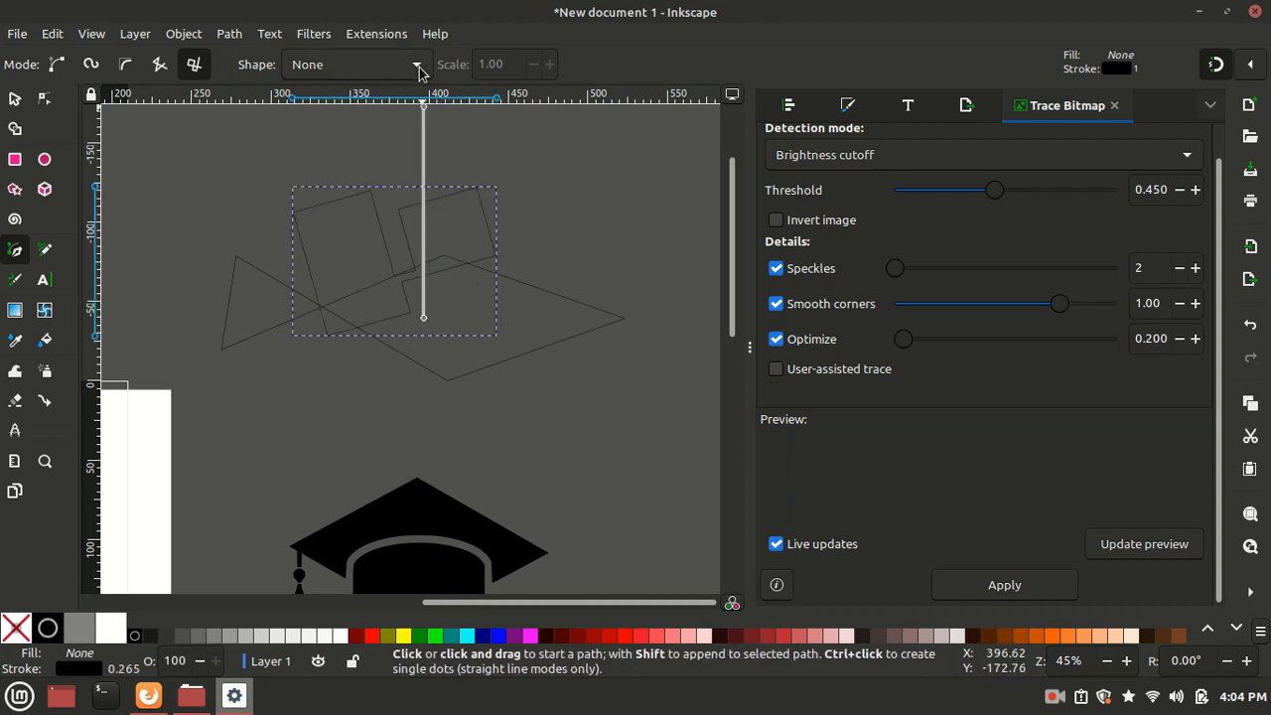
Show the Pen tool's Shape dropdown of shapes to apply along paths
left_click(415, 64)
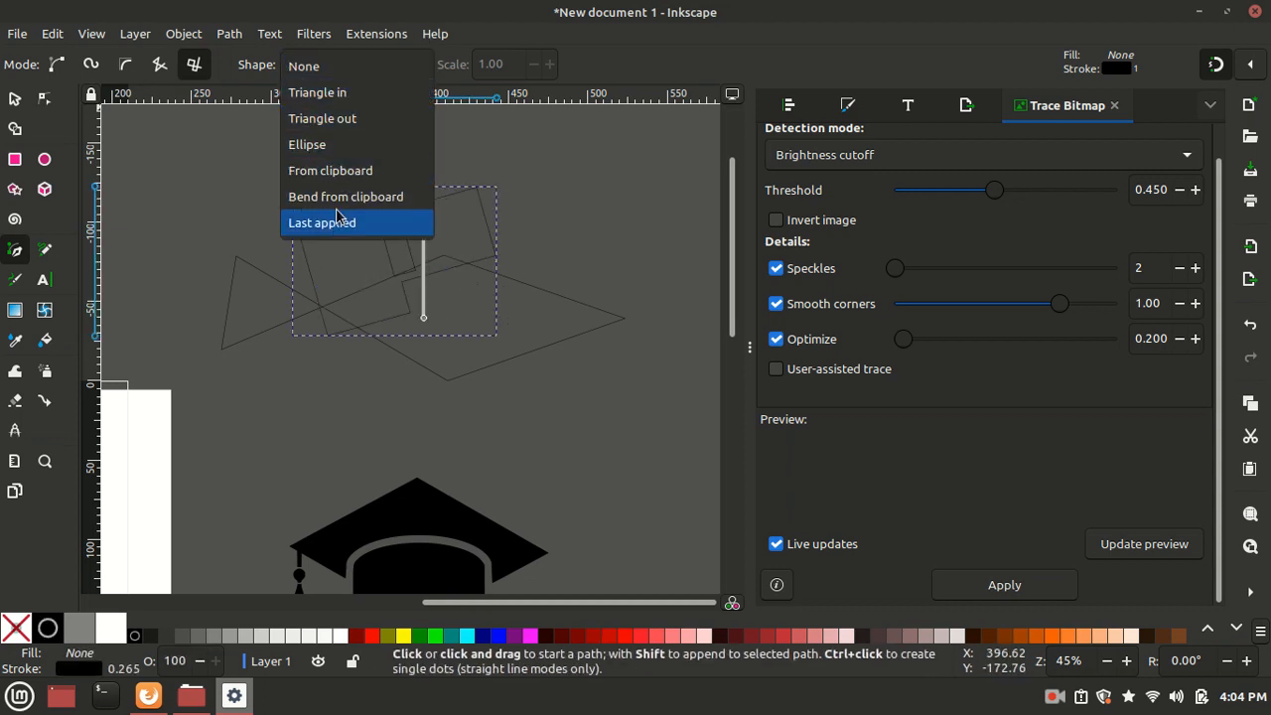
mouse_move(346, 196)
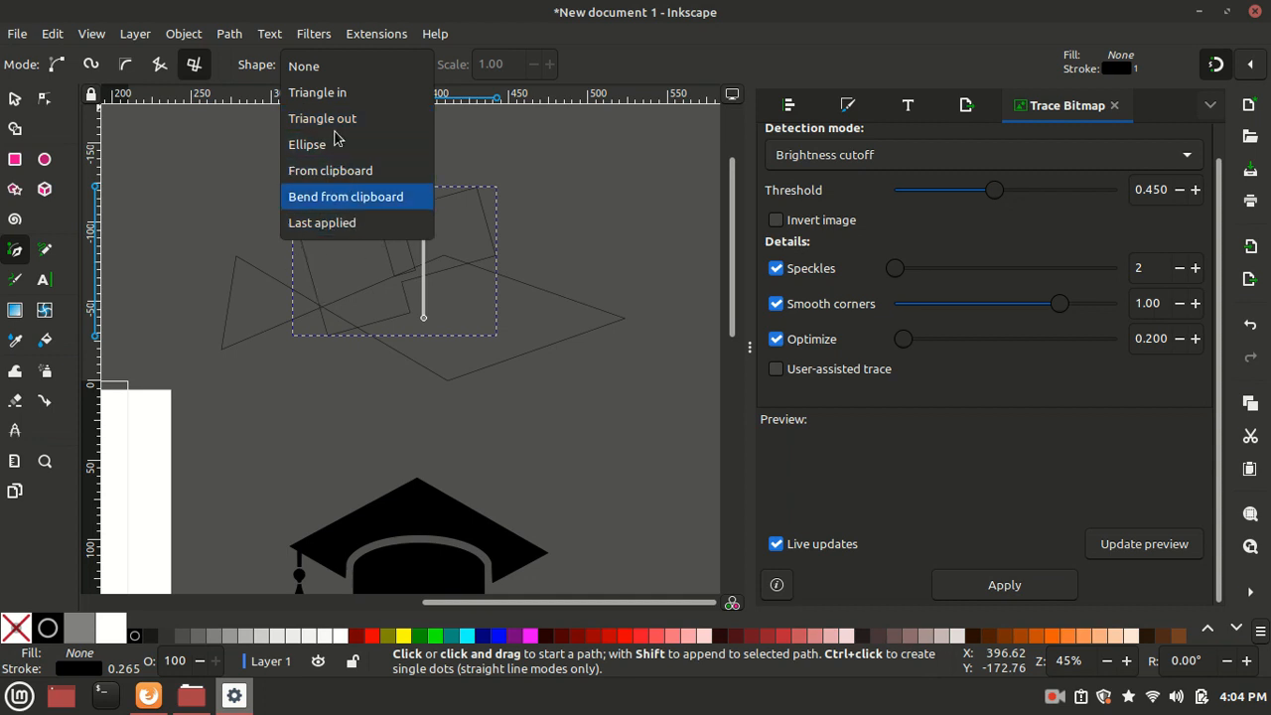
mouse_move(330, 170)
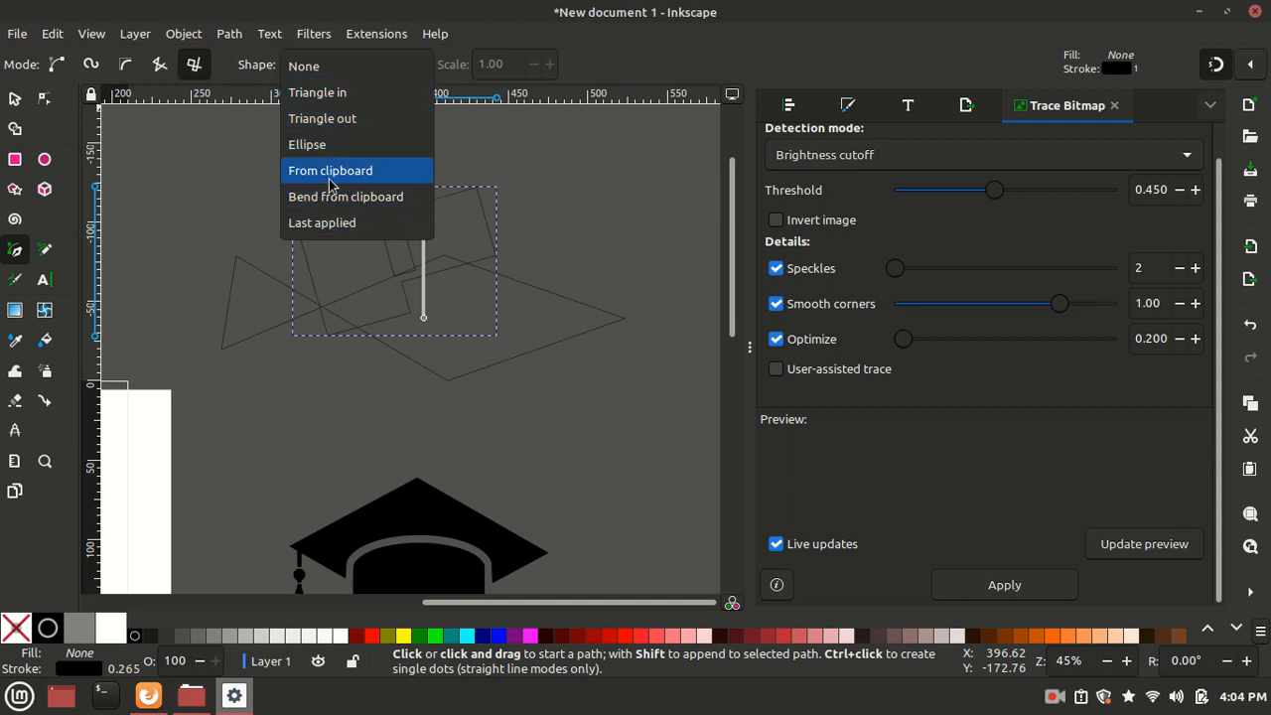
mouse_move(256, 189)
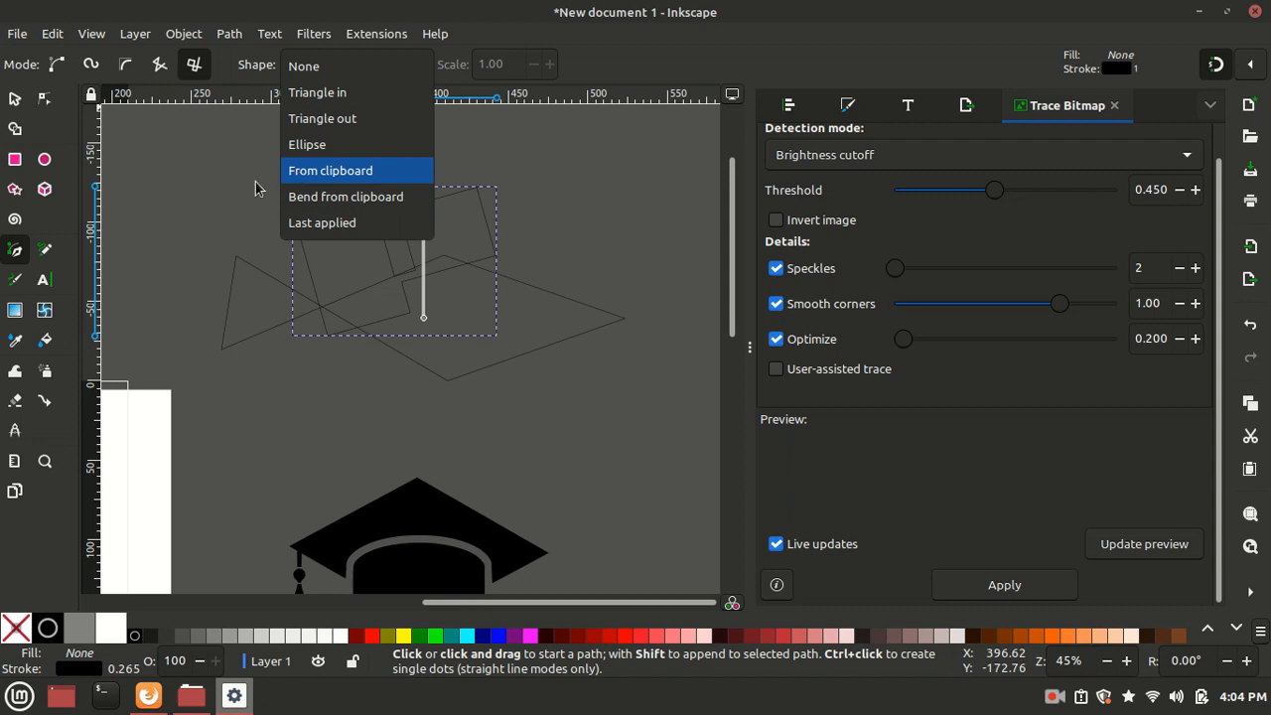
mouse_move(246, 272)
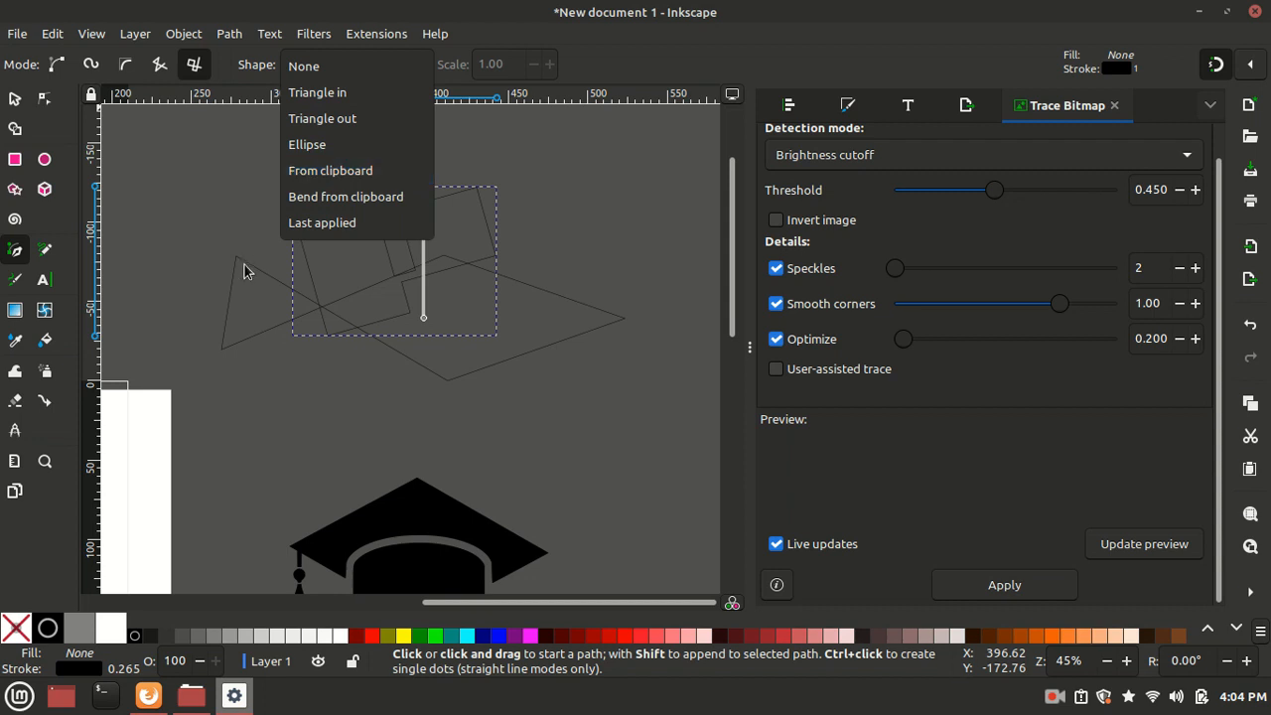
mouse_move(369, 484)
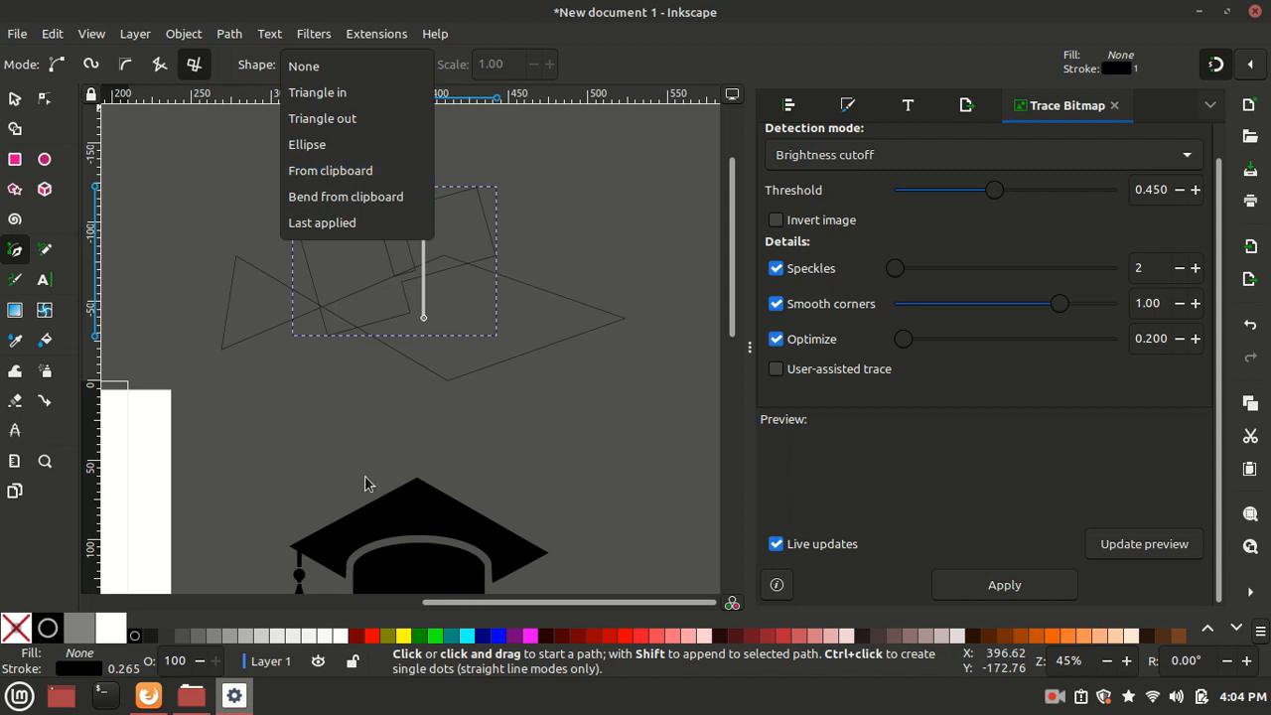
mouse_move(373, 371)
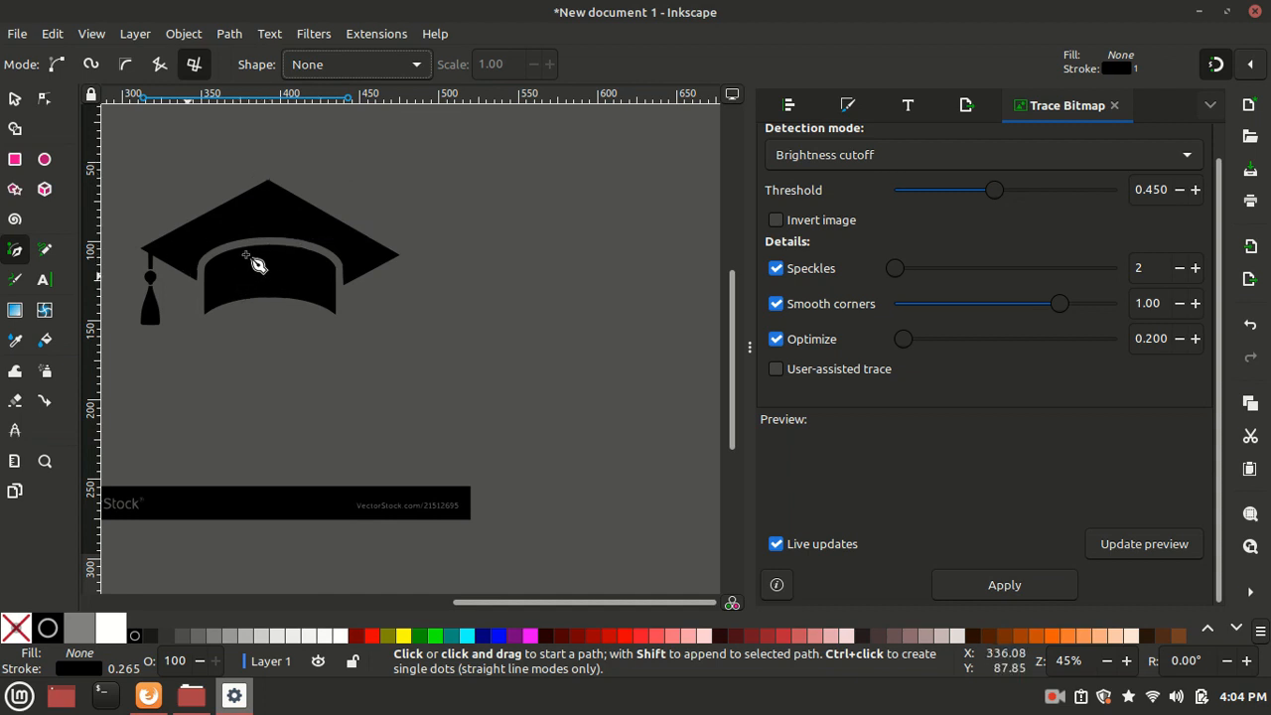
mouse_move(348, 243)
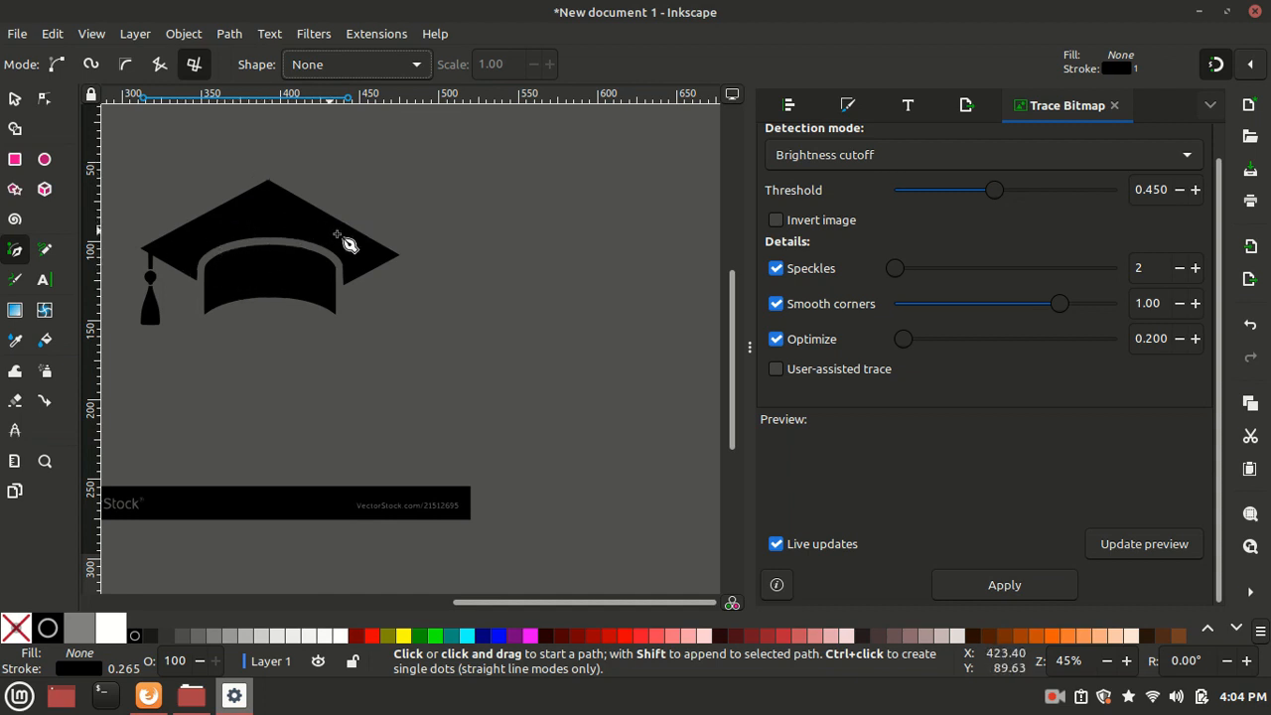